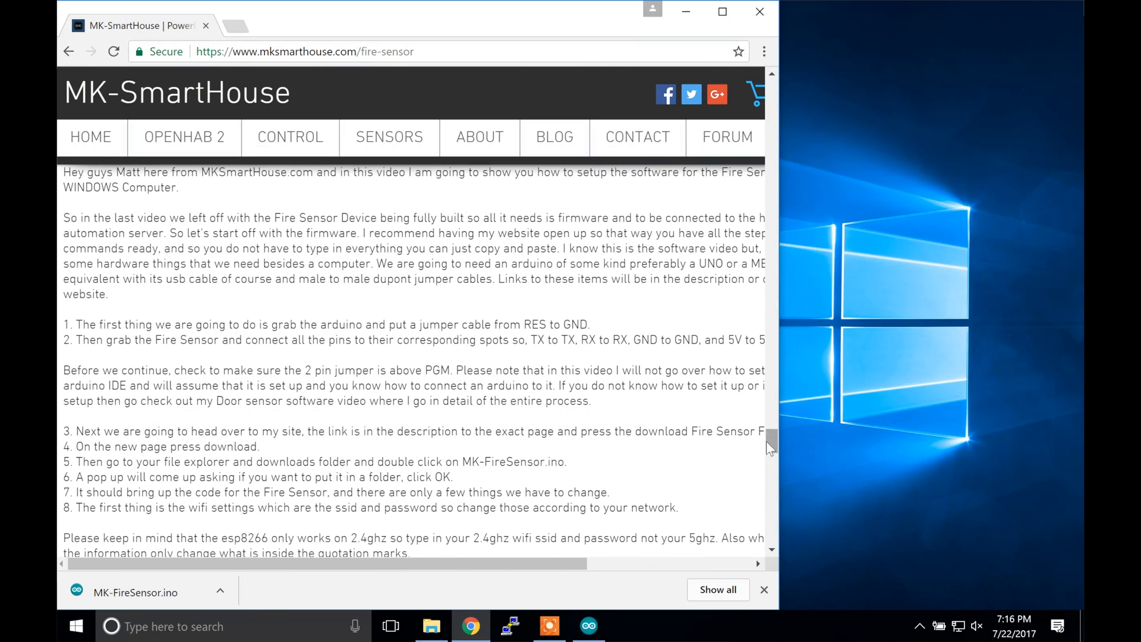
Step: Read the MK-SmartHouse fire sensor setup guide and download the Fire Sensor firmware sketch
scroll("down", 3)
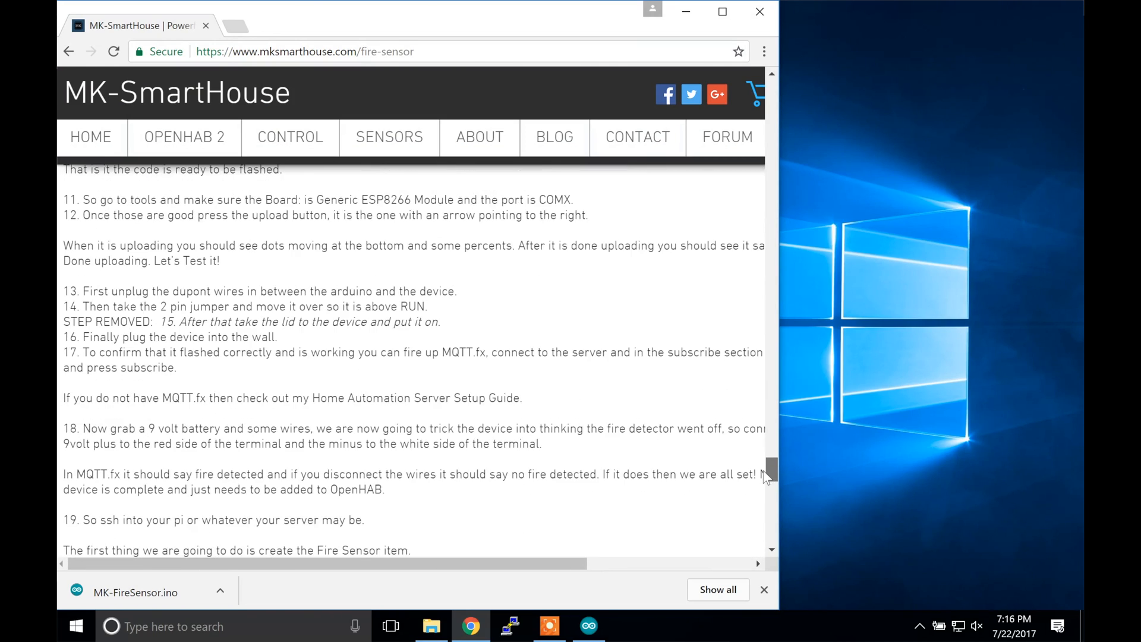
scroll("down", 3)
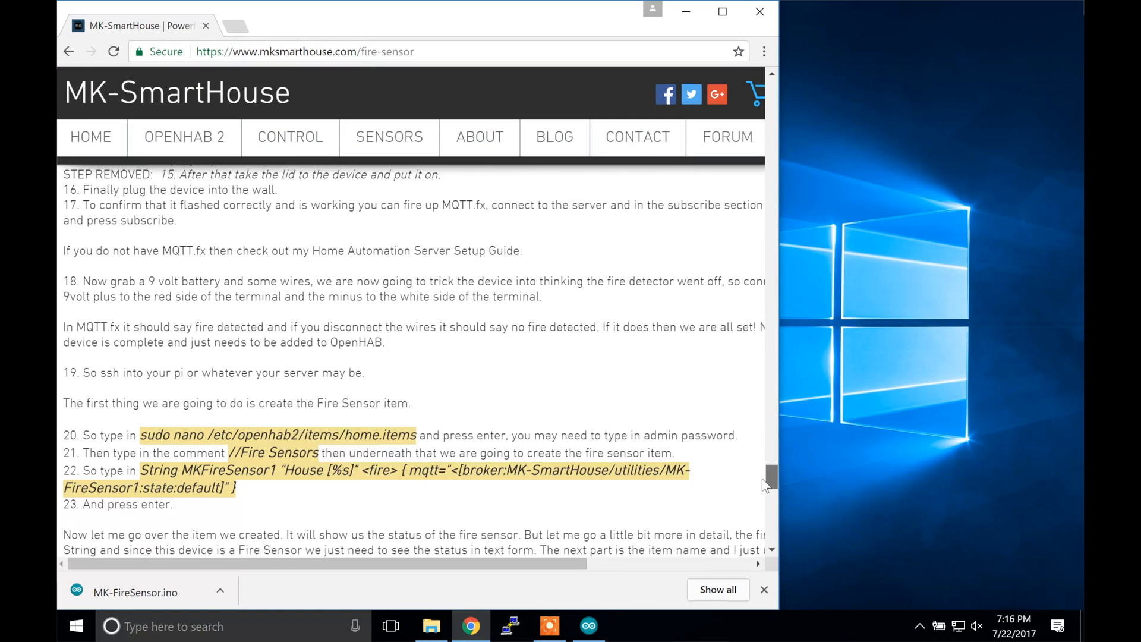
scroll("up", 3)
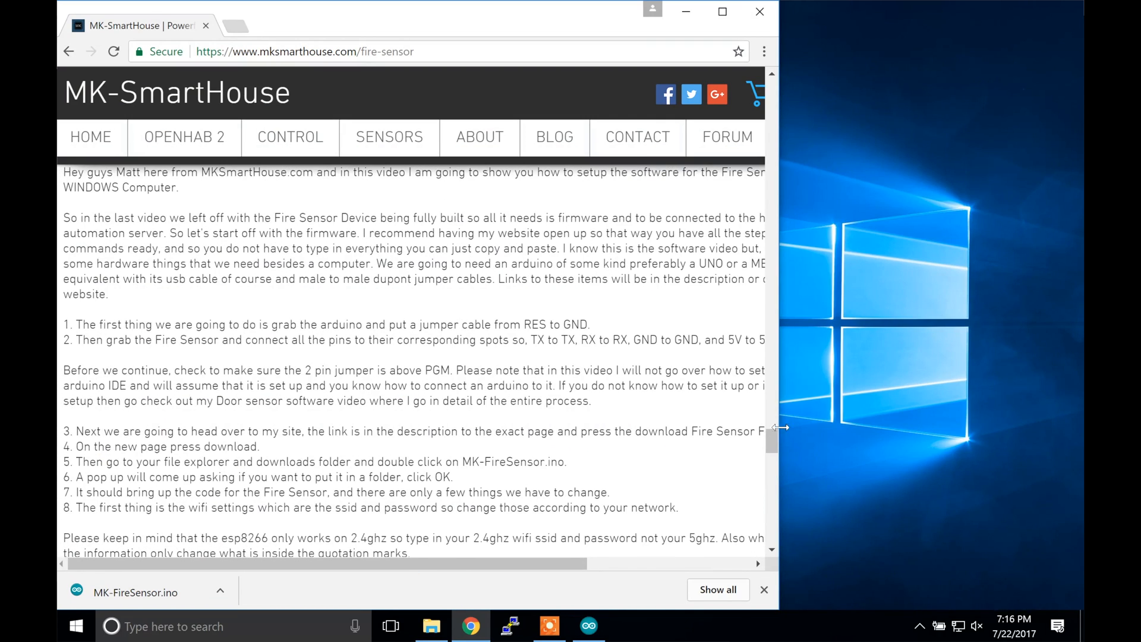
scroll("down", 3)
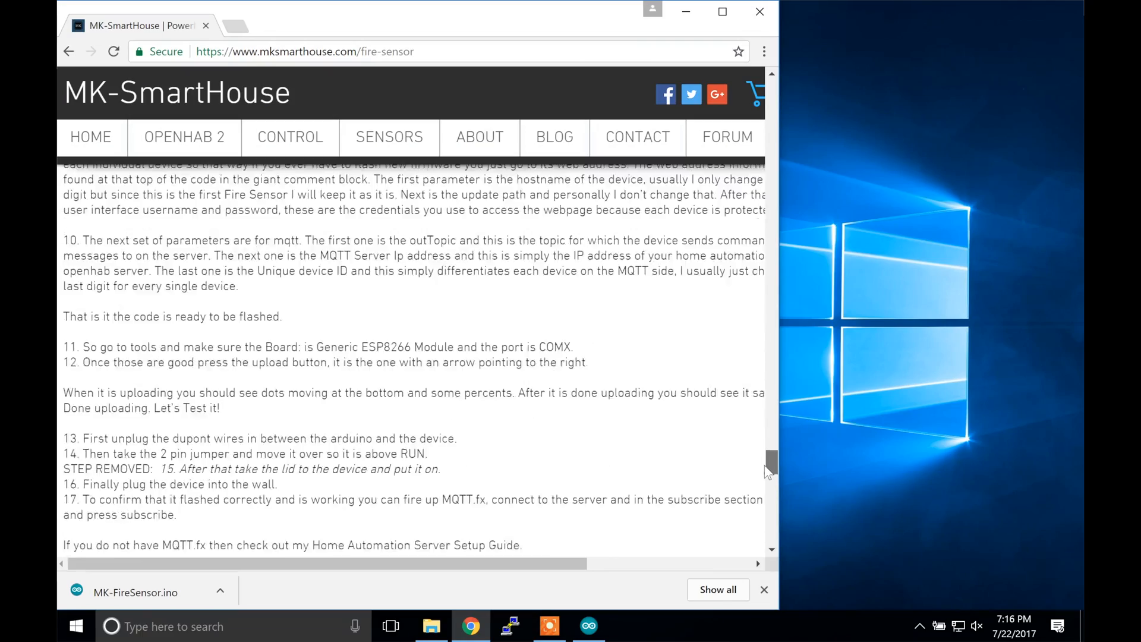
scroll("up", 3)
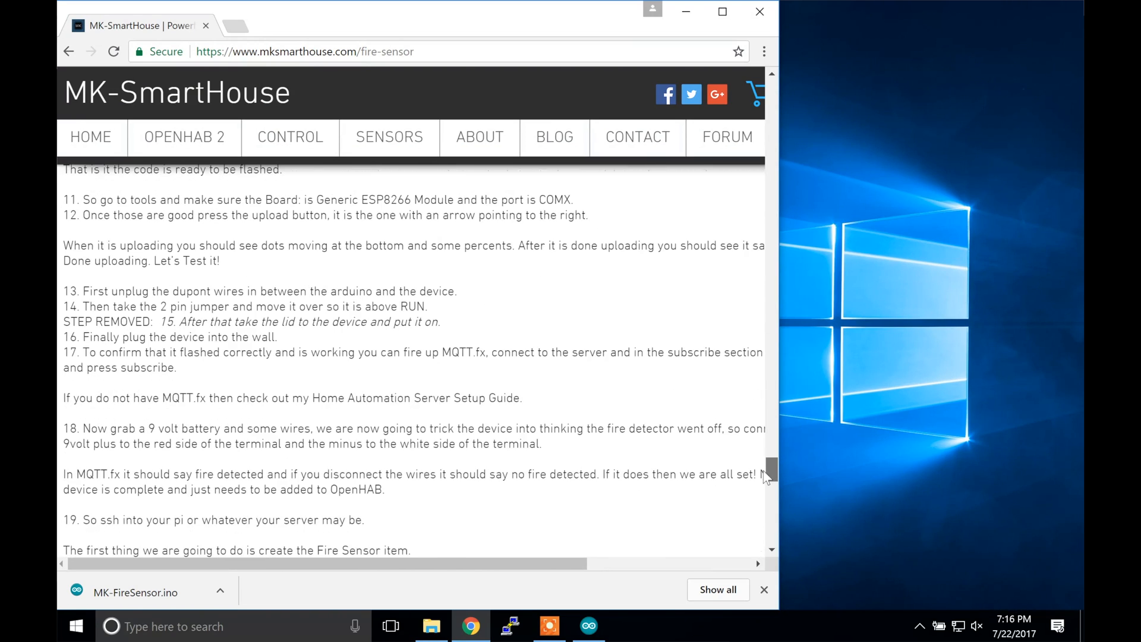
scroll("down", 3)
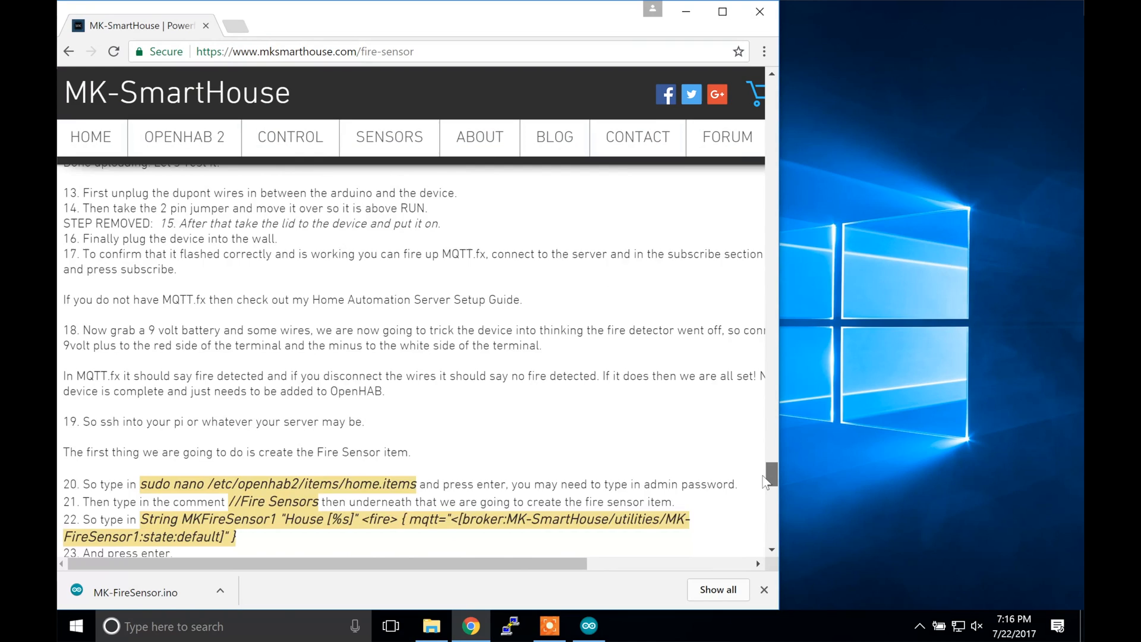
scroll("up", 3)
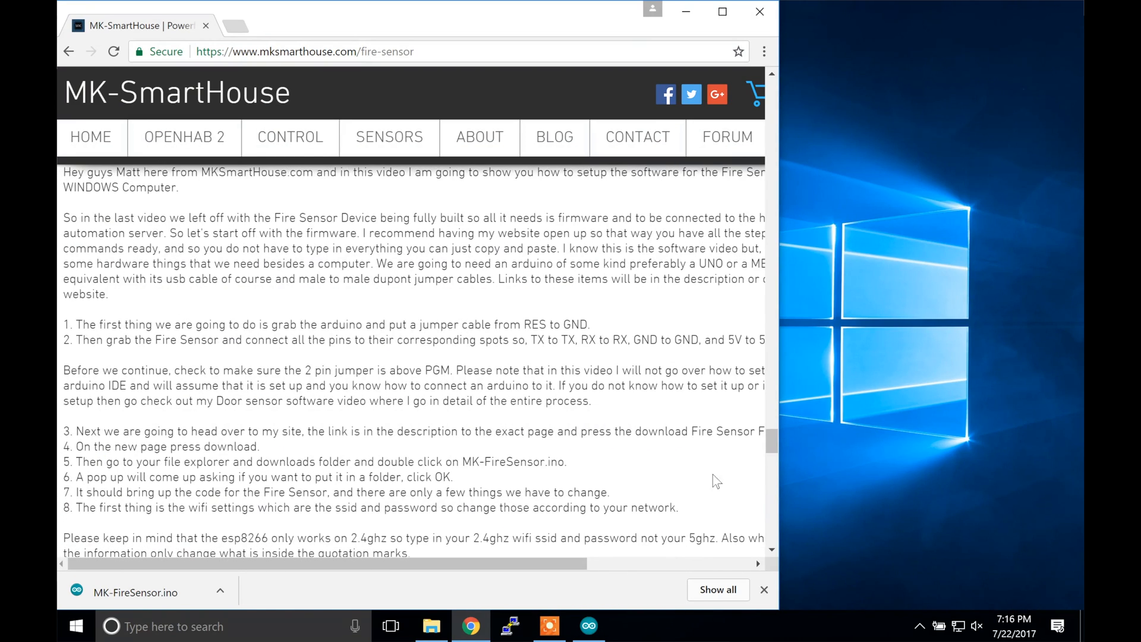
scroll("down", 3)
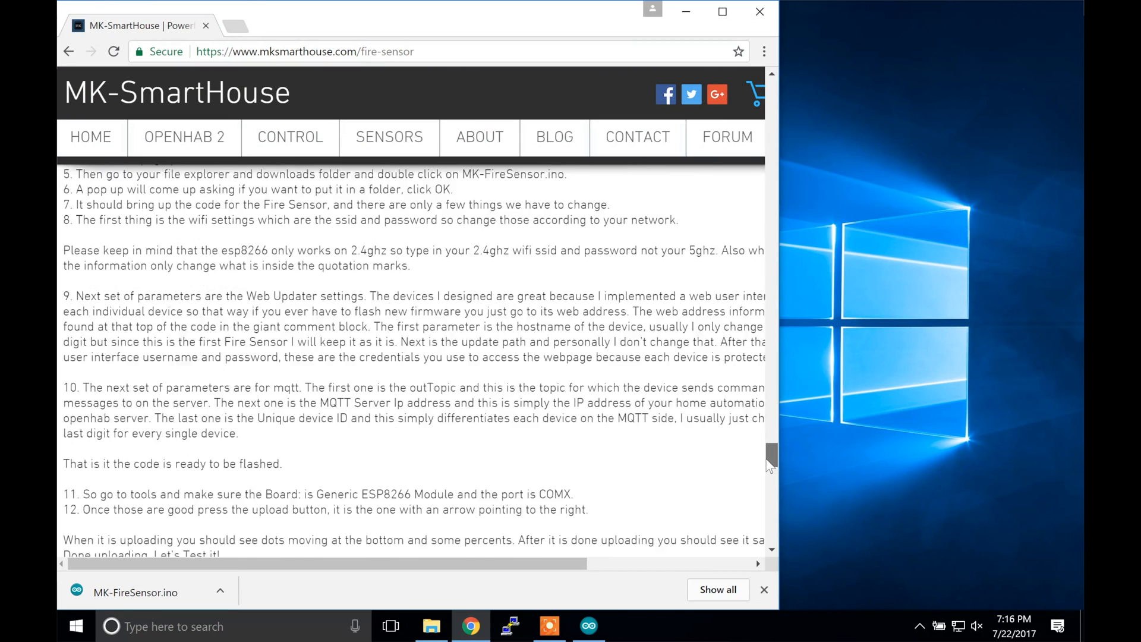
scroll("down", 3)
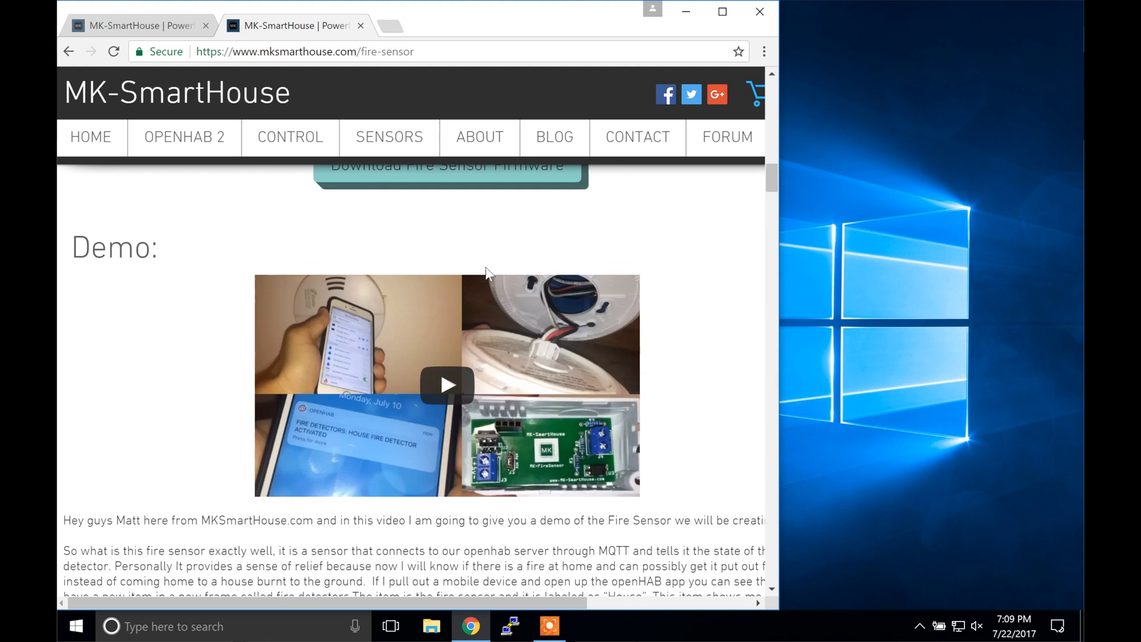
scroll("up", 3)
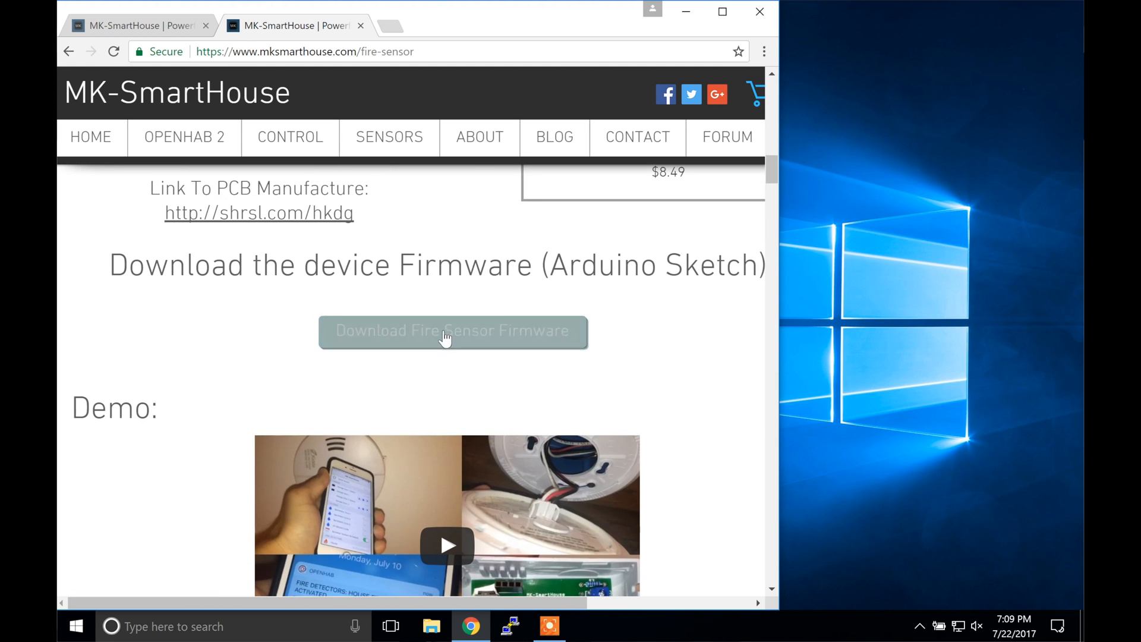
left_click(452, 332)
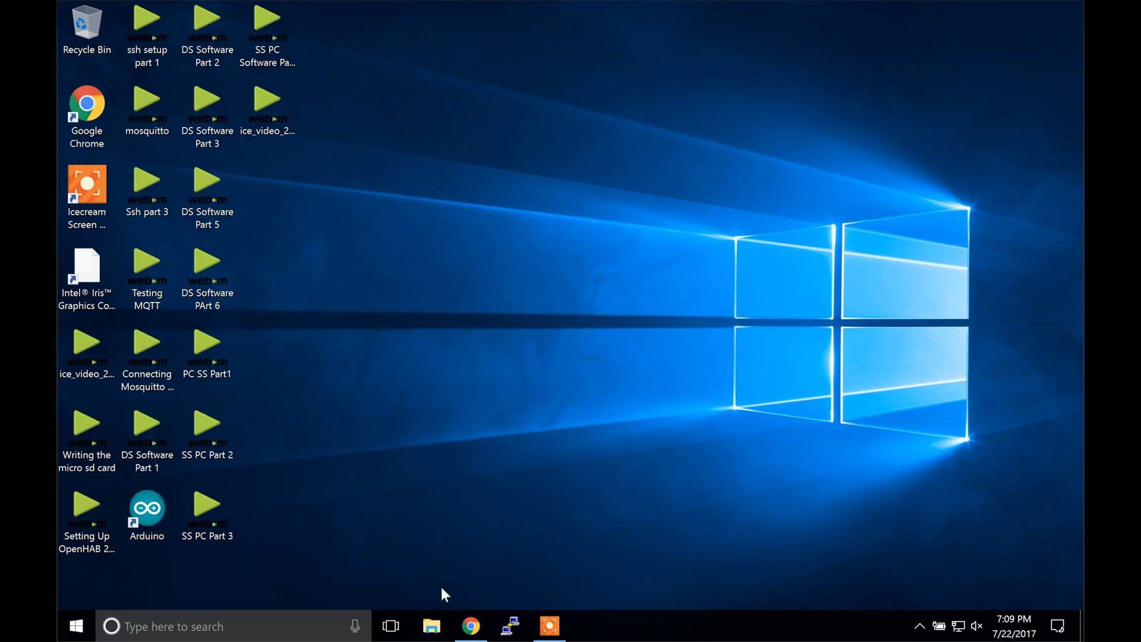
Step: Open MK-FireSensor.ino from the Downloads folder in File Explorer
left_click(431, 625)
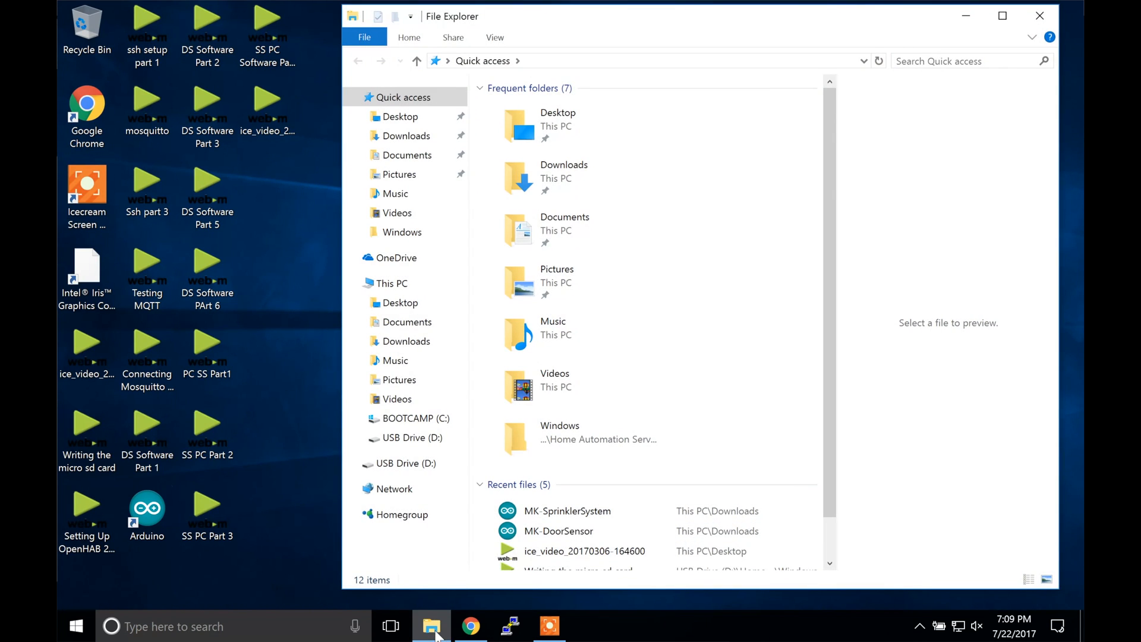
left_click(563, 175)
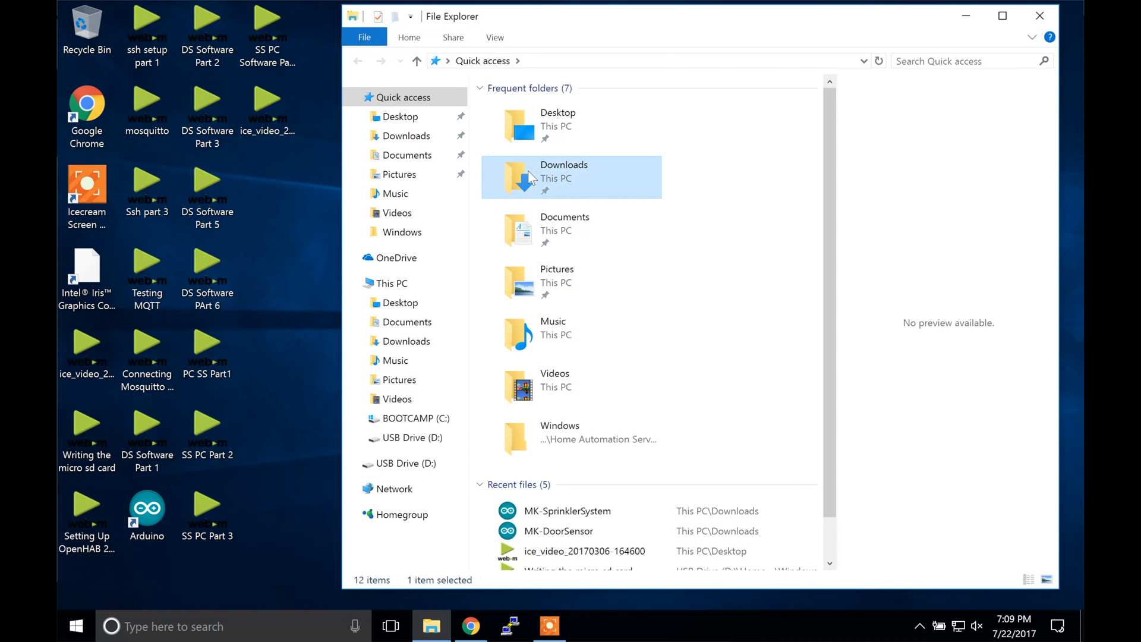
double_click(564, 176)
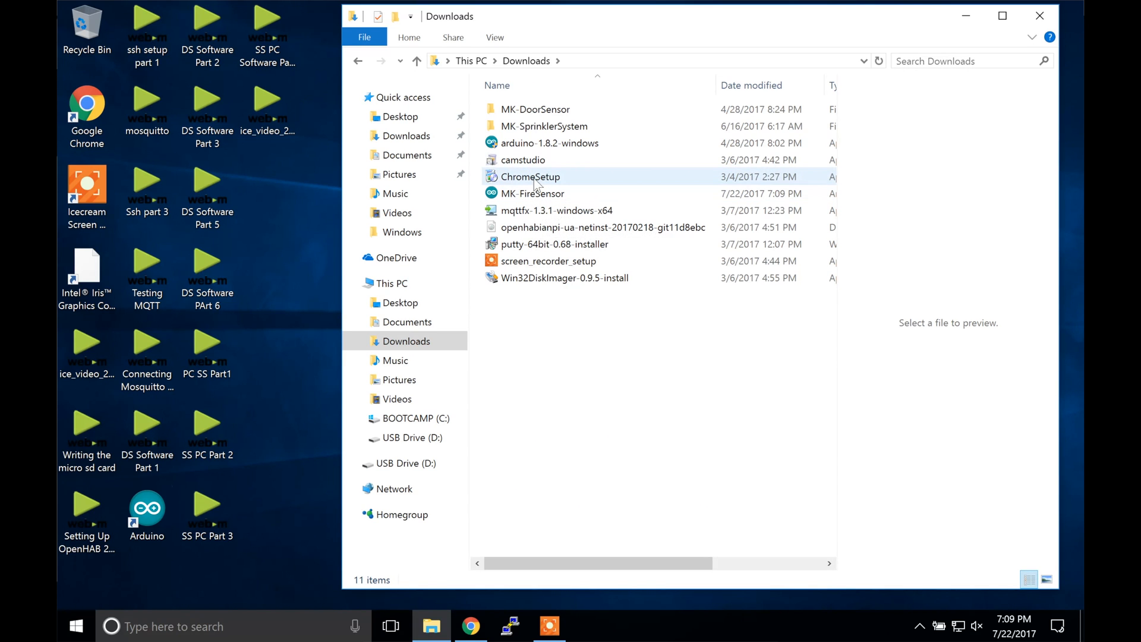
left_click(532, 193)
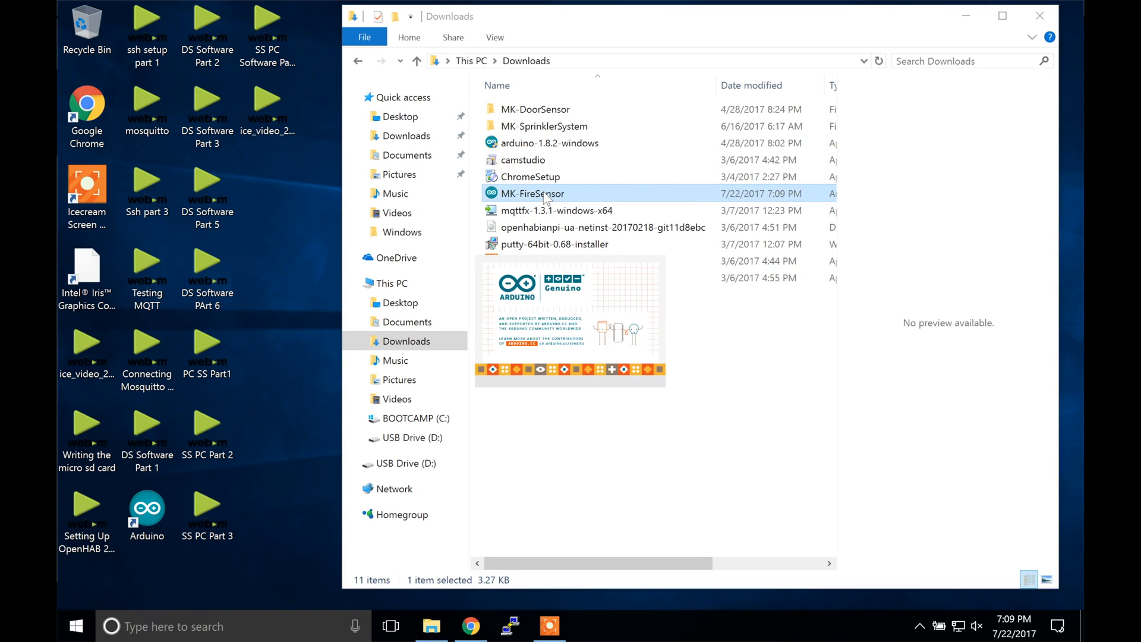
double_click(532, 193)
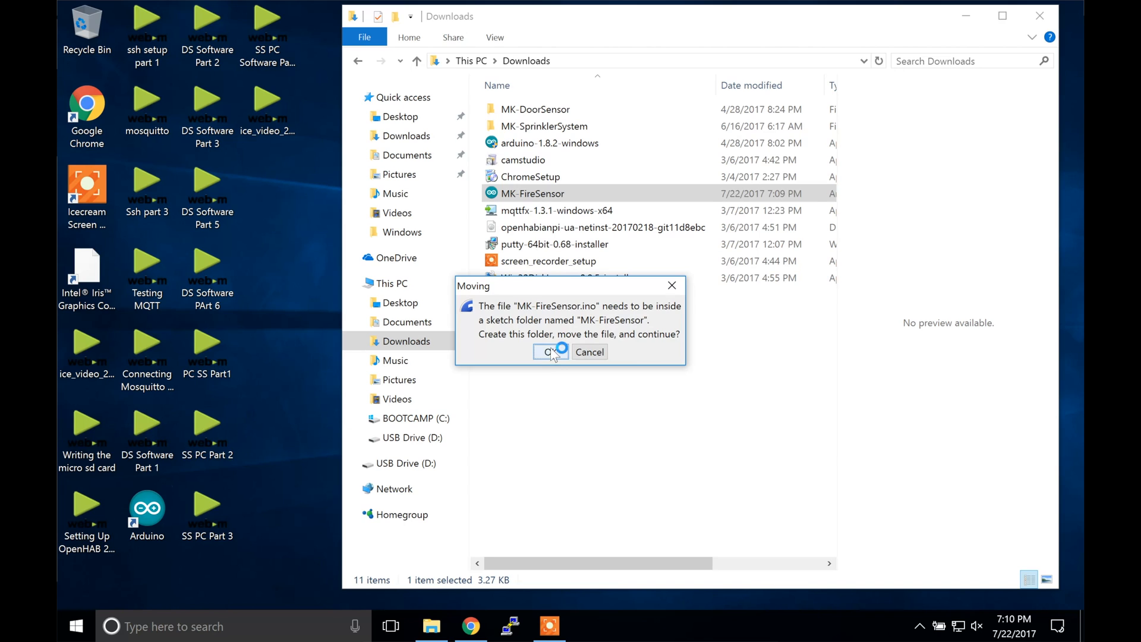
Step: Let Arduino move the sketch into its own folder, then view the WiFi settings section
left_click(550, 351)
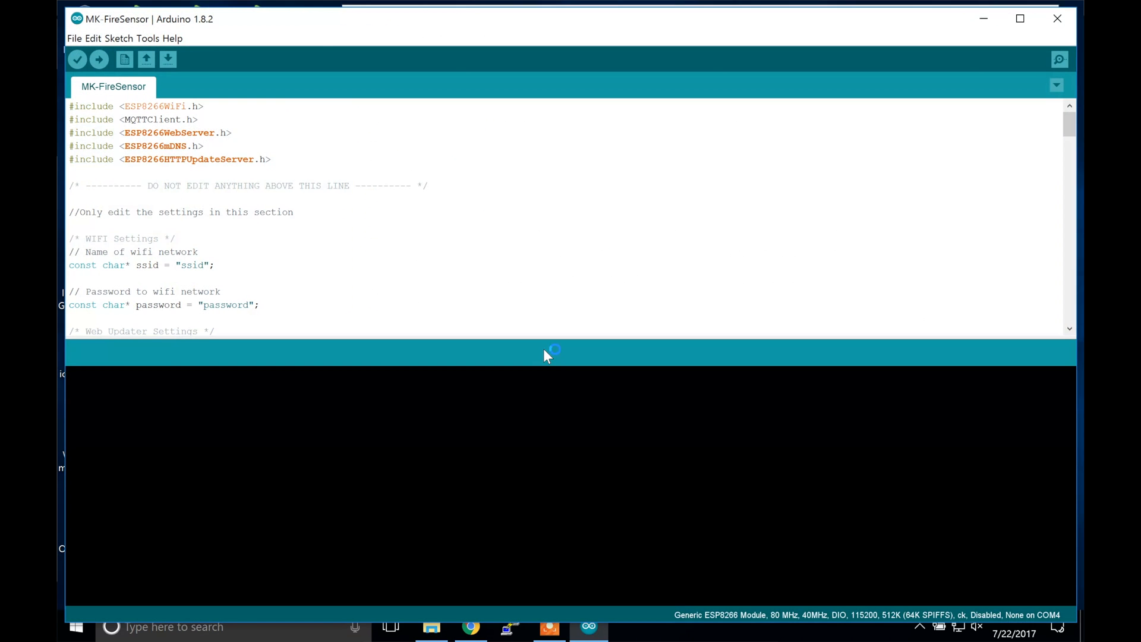
scroll("down", 3)
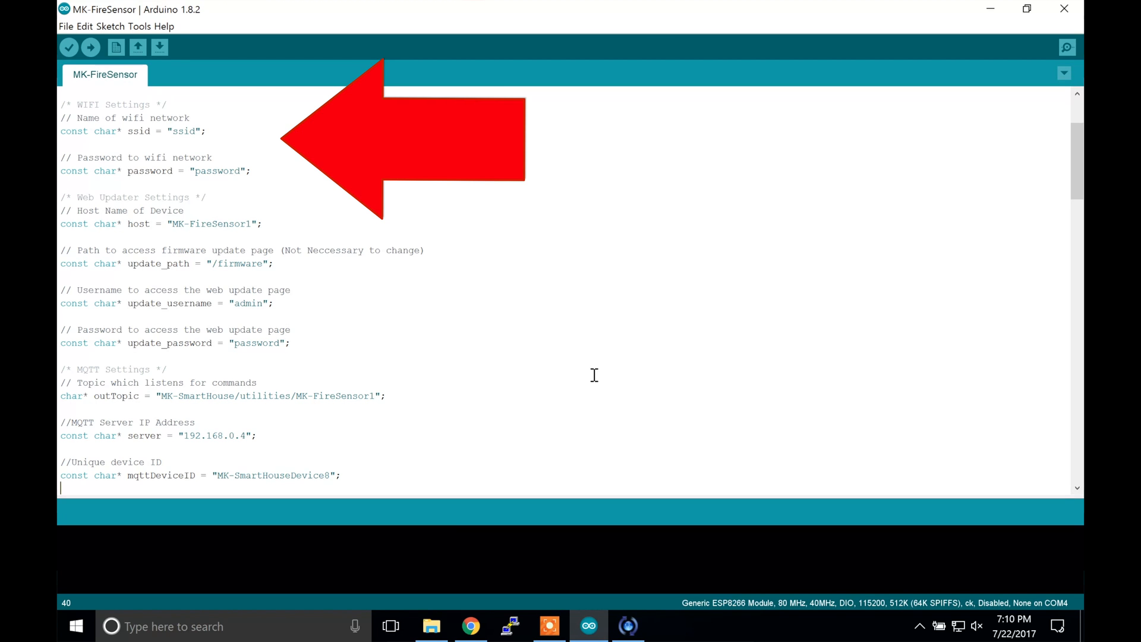
mouse_move(604, 373)
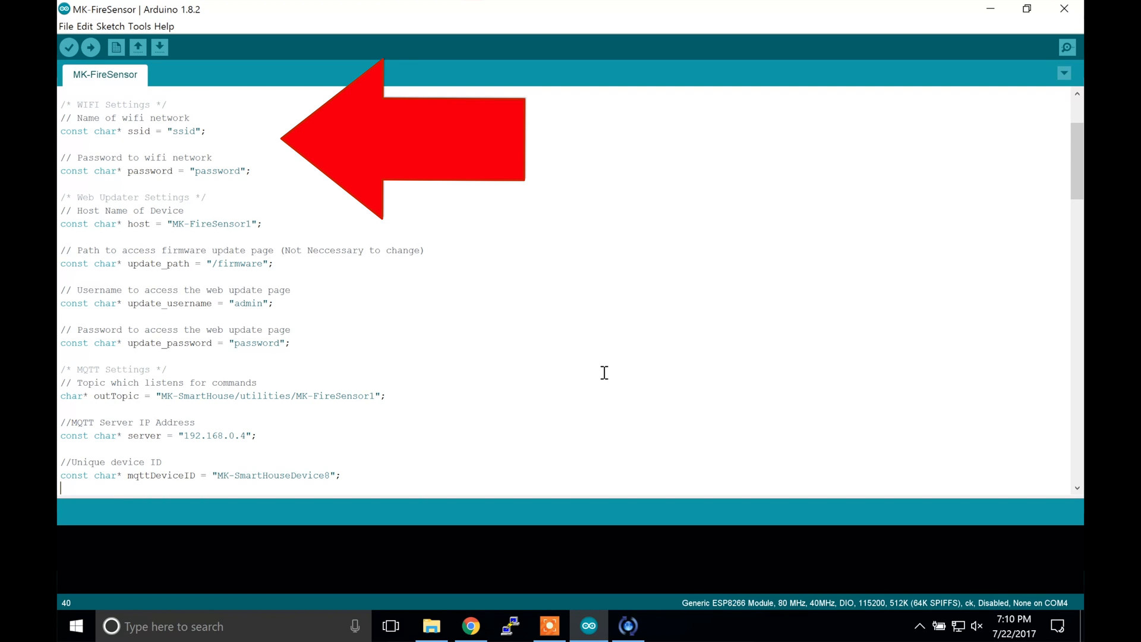
mouse_move(550, 418)
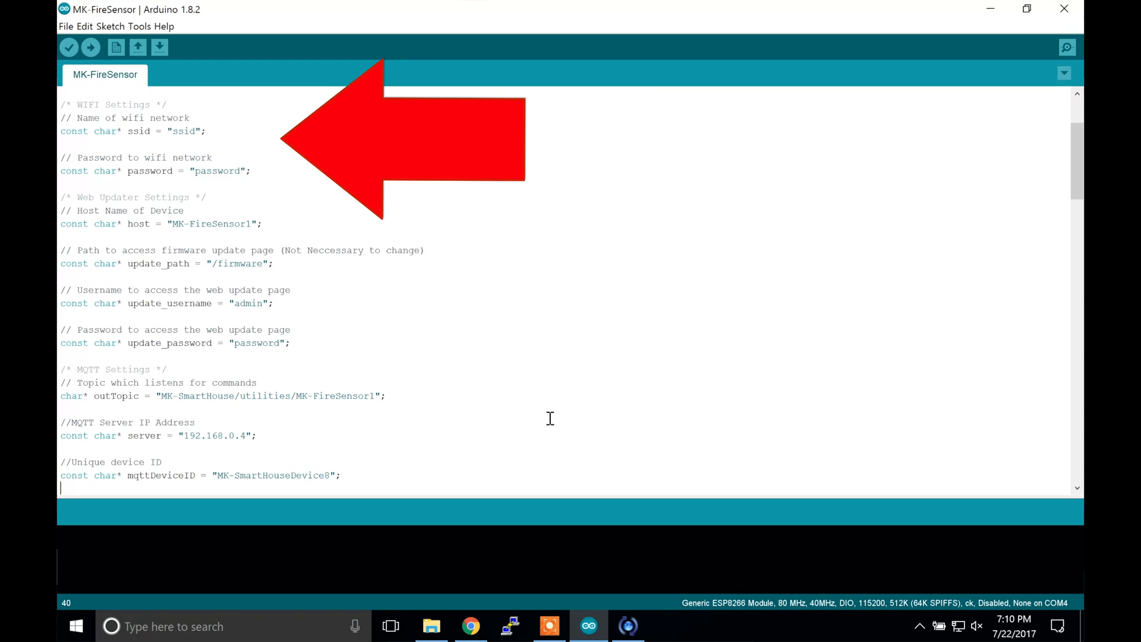
mouse_move(595, 271)
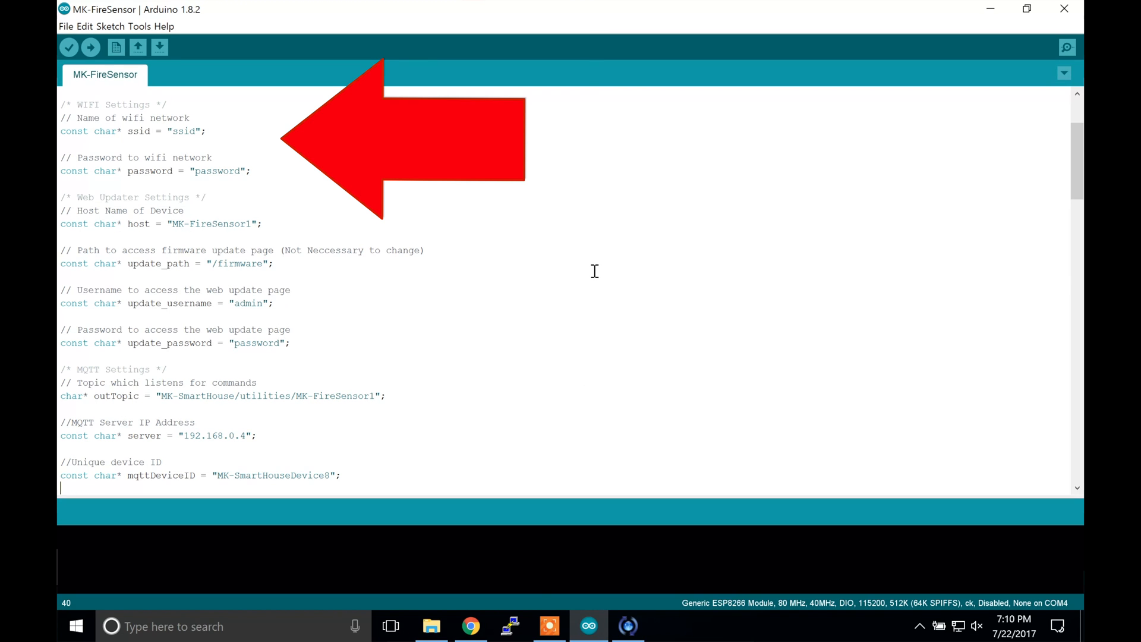
mouse_move(535, 514)
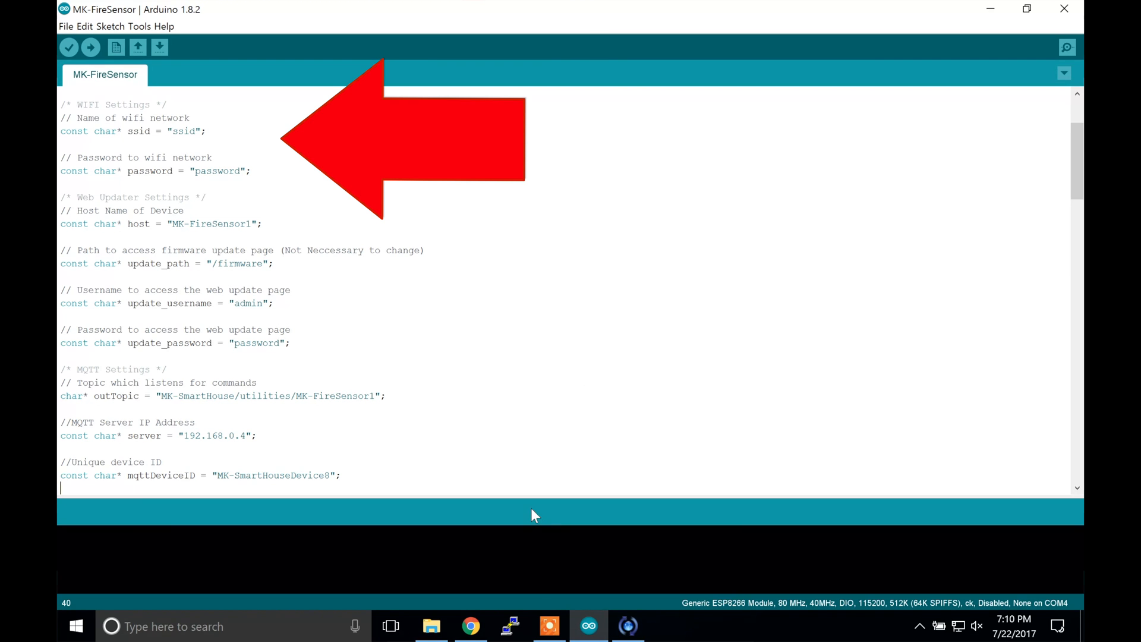
mouse_move(551, 472)
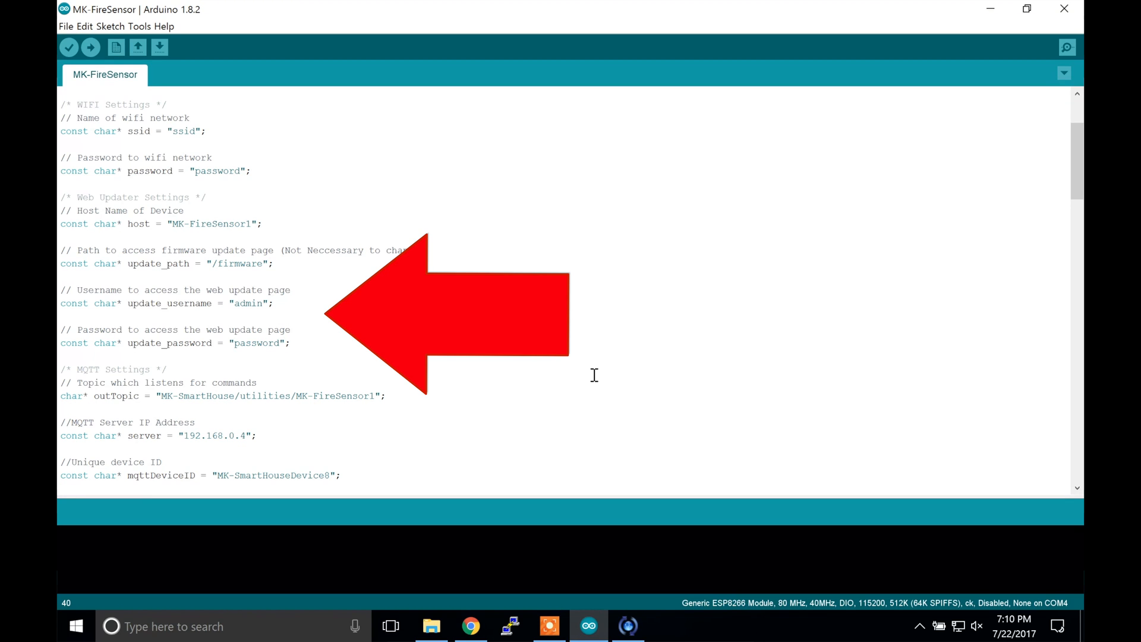
mouse_move(603, 373)
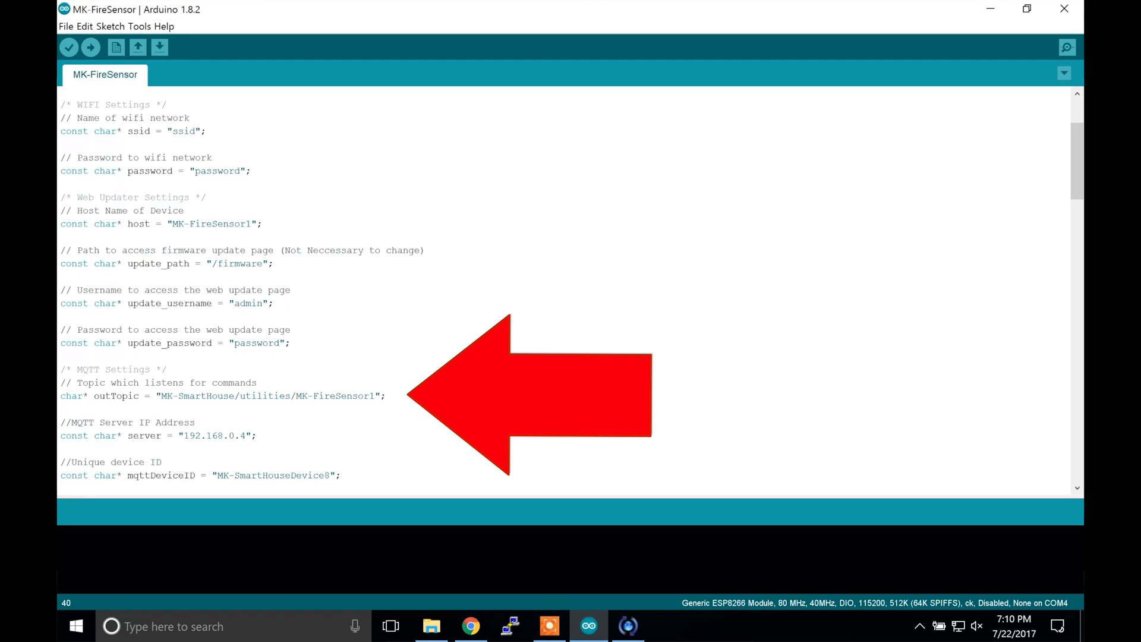
mouse_move(596, 273)
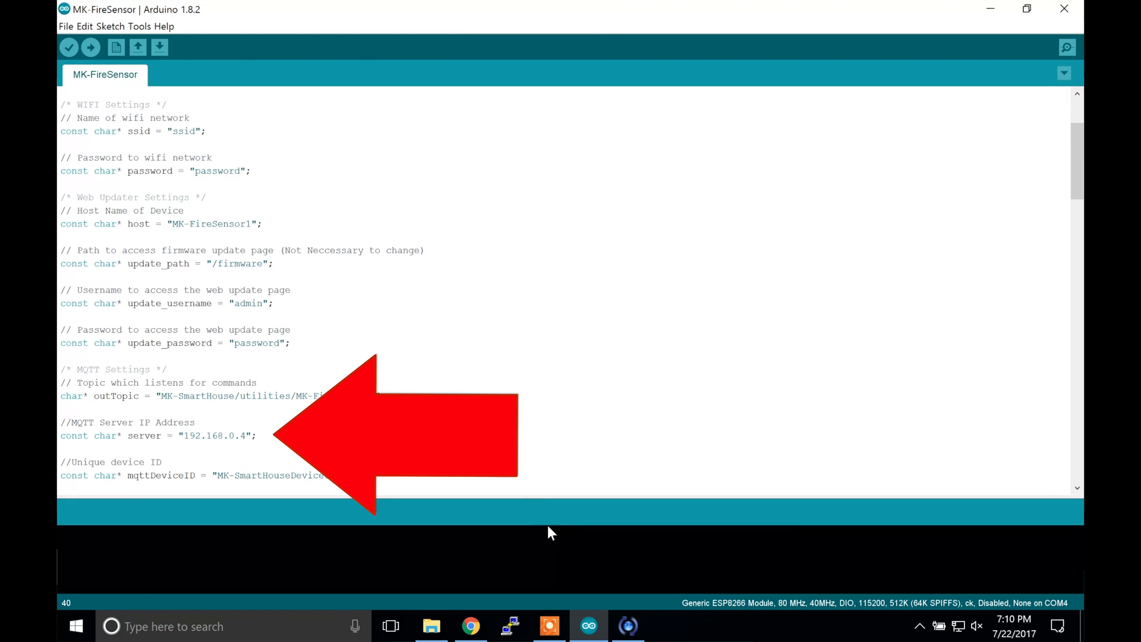
mouse_move(551, 471)
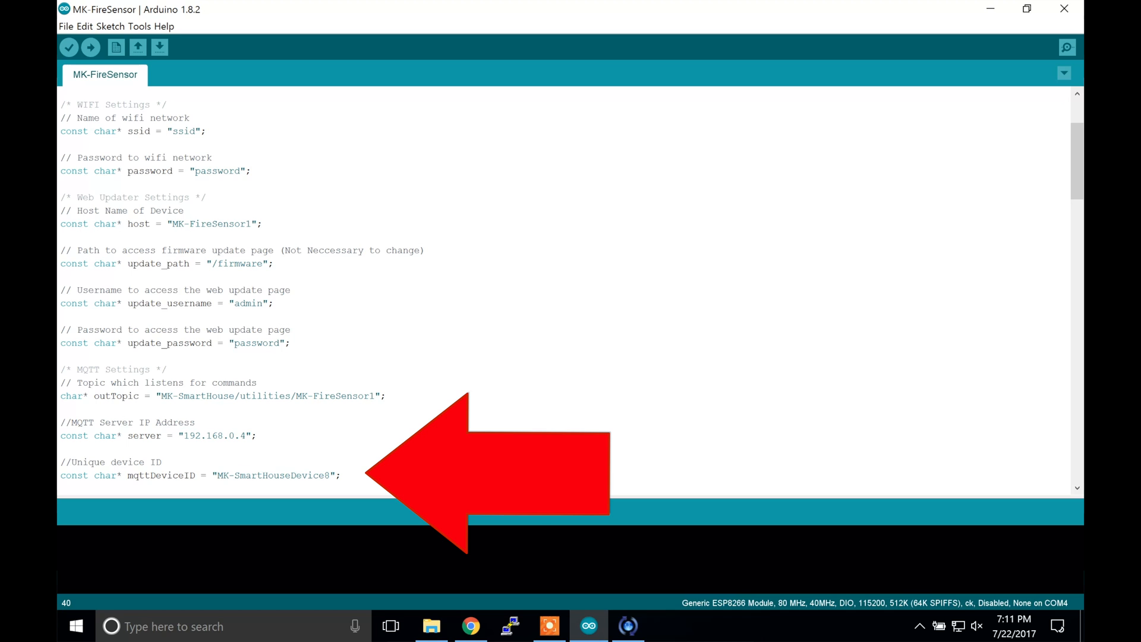
Step: Confirm the board is on port COM4 and upload the fire sensor sketch
left_click(139, 26)
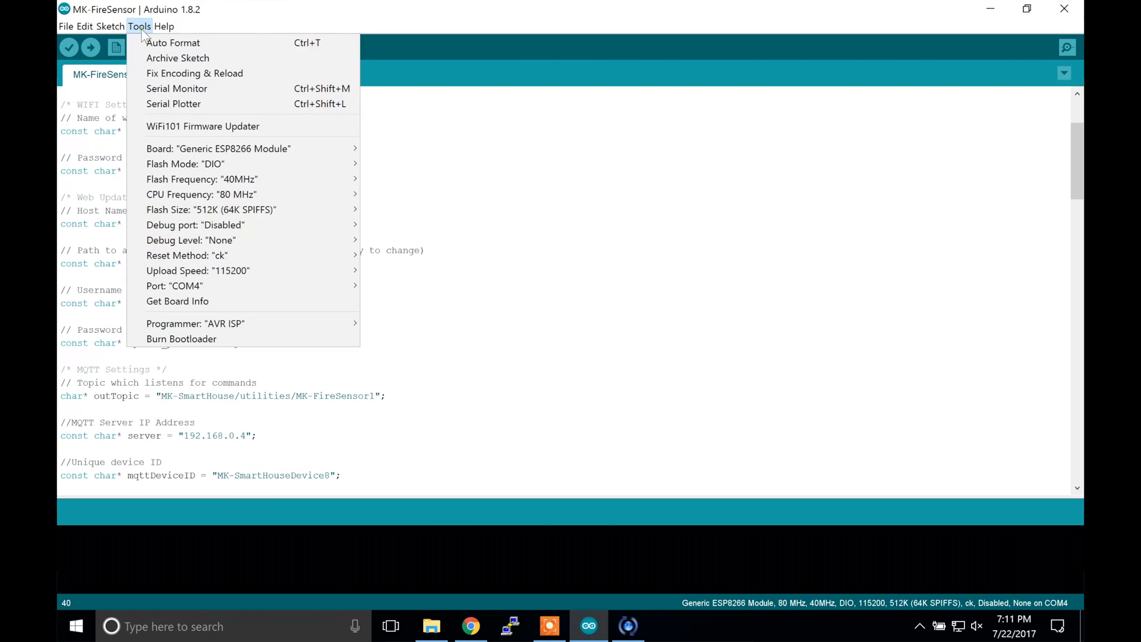
mouse_move(173, 104)
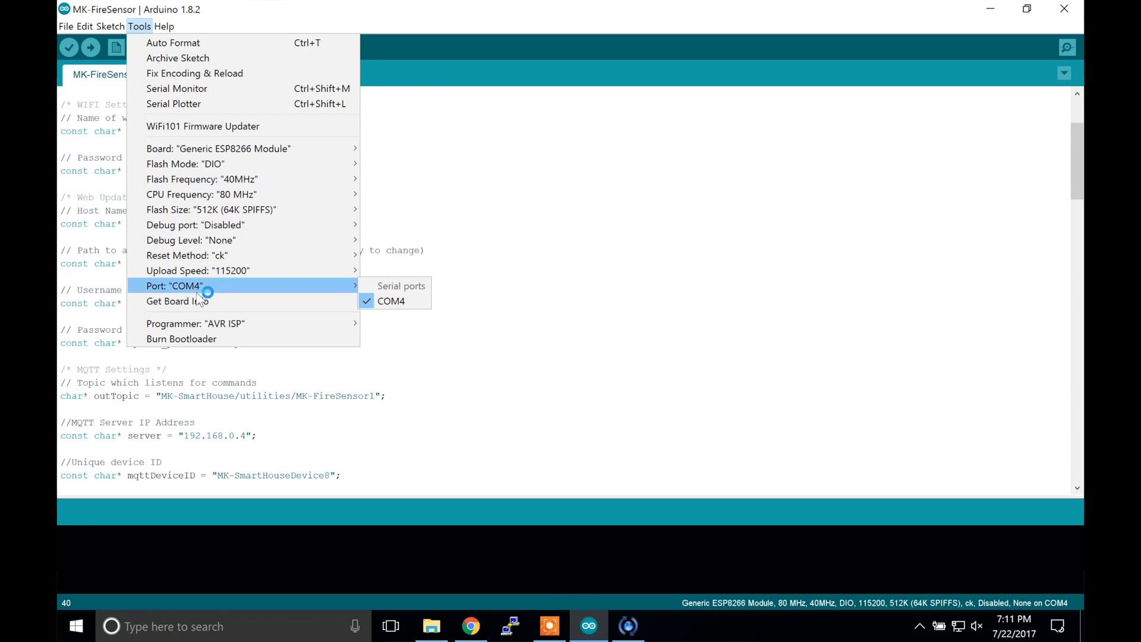
mouse_move(202, 292)
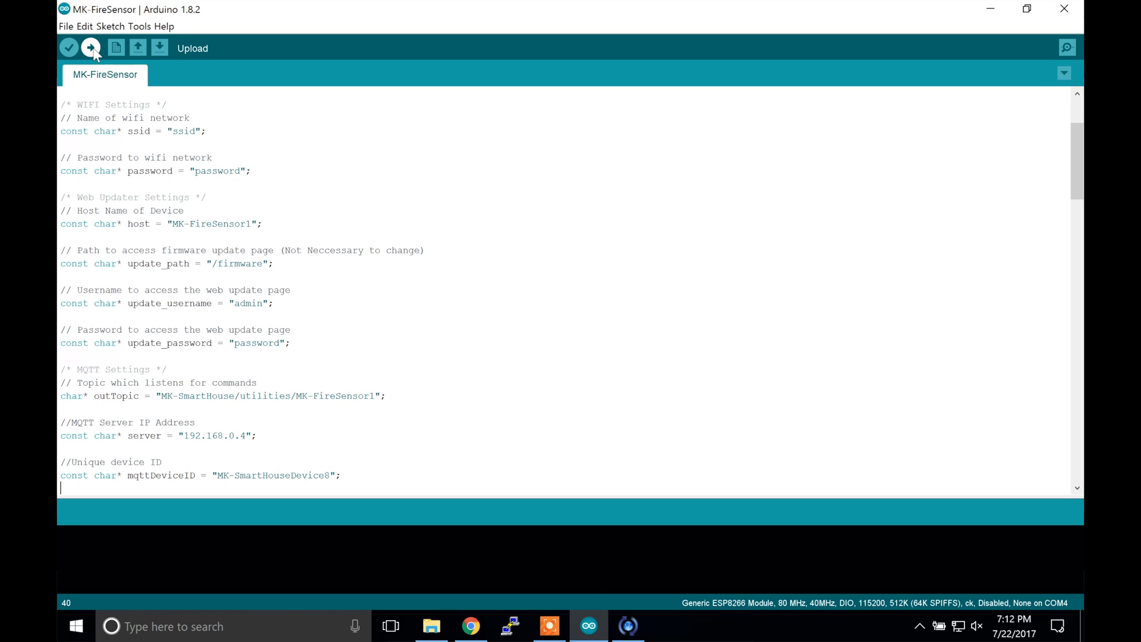
left_click(90, 48)
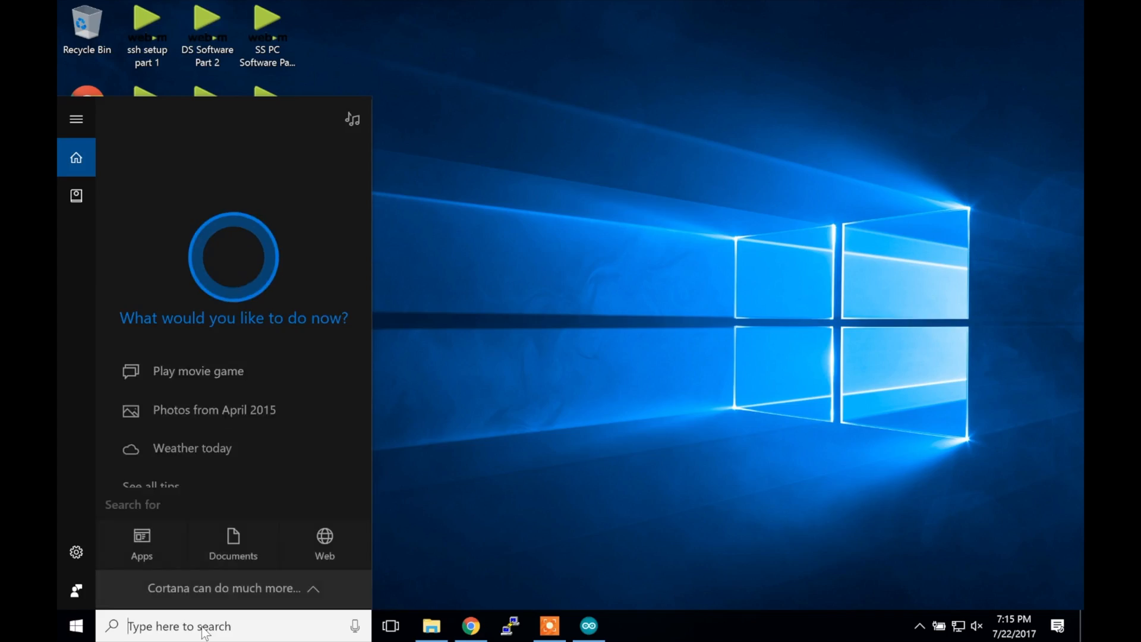
Step: Launch MQTT.fx, connect to the local mosquitto broker and switch to subscribing
type("mqtt")
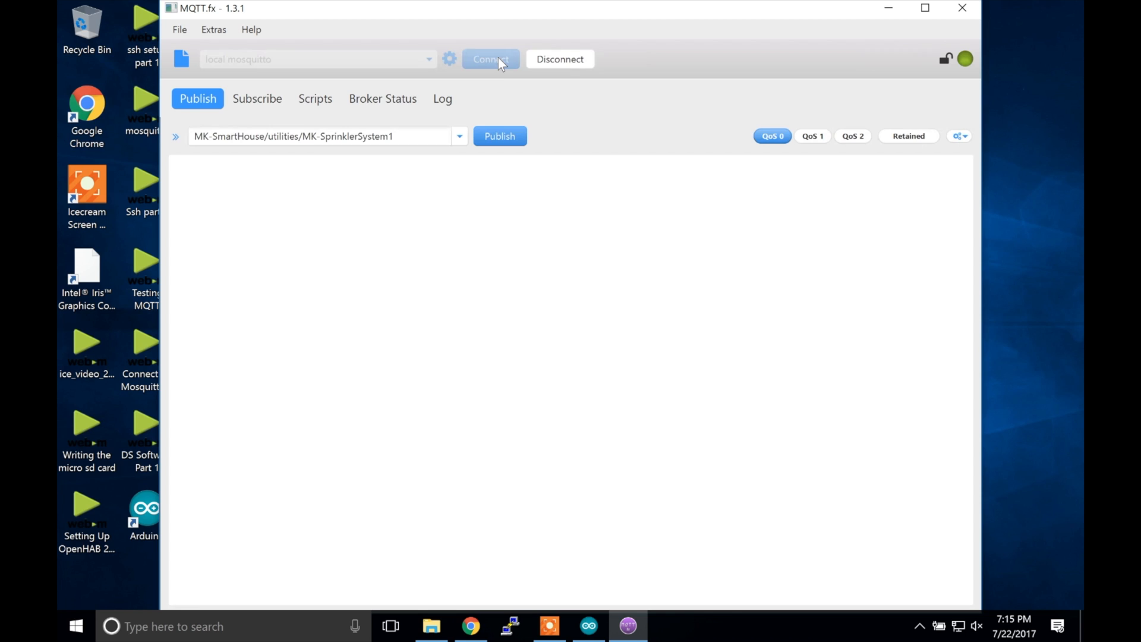
left_click(257, 98)
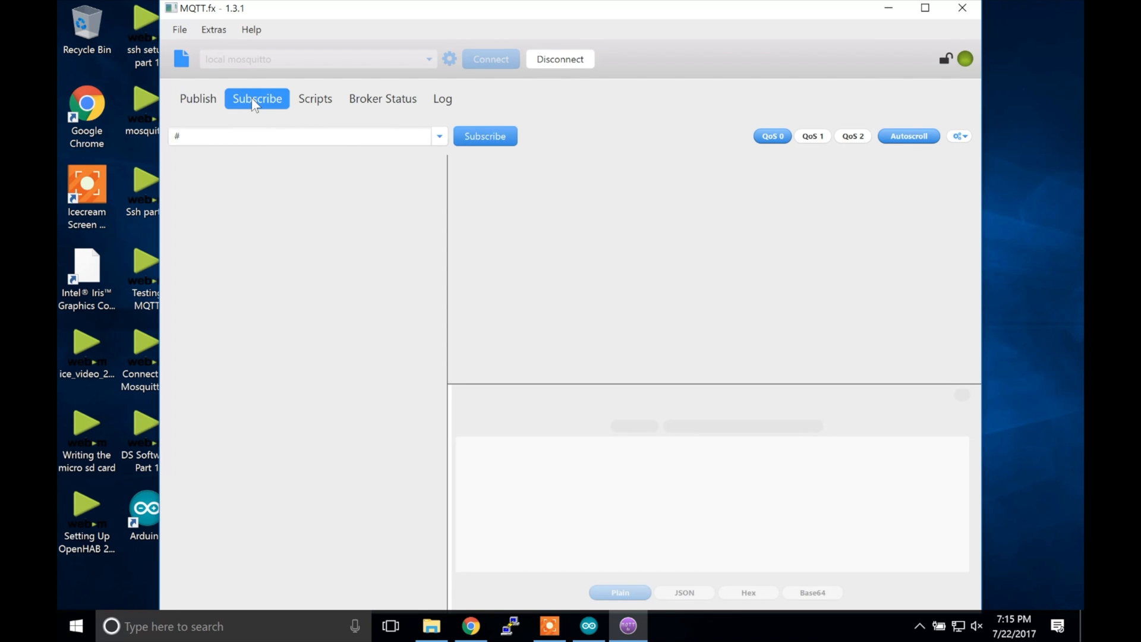
left_click(485, 136)
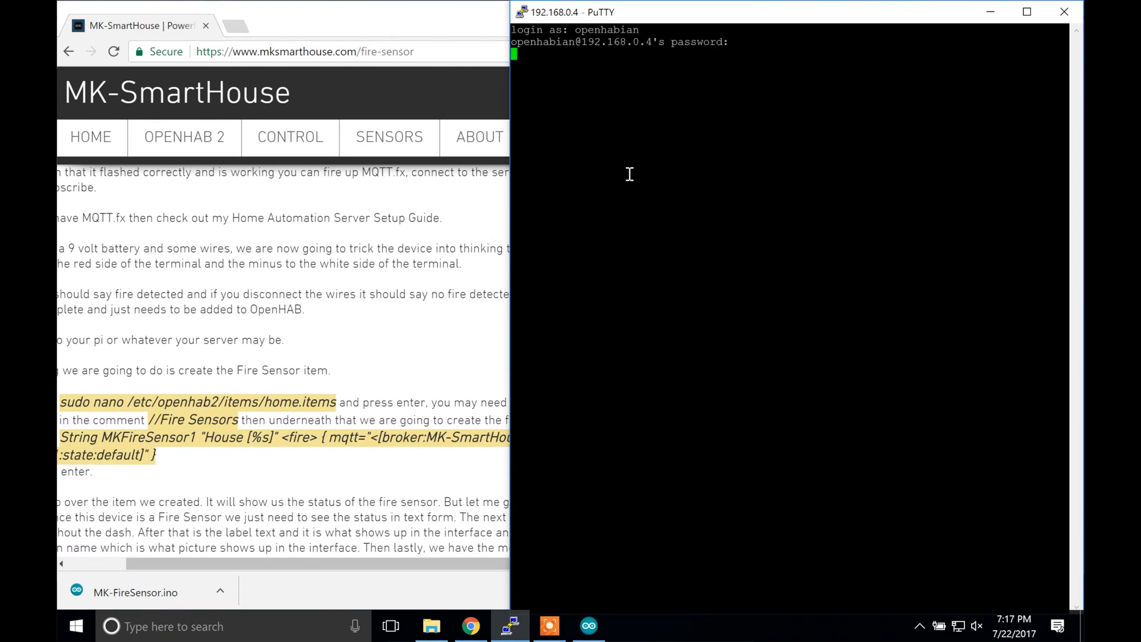
Step: Log in to openHABian and add the //Fire Sensors MKFireSensor1 item to home.items
key("Return")
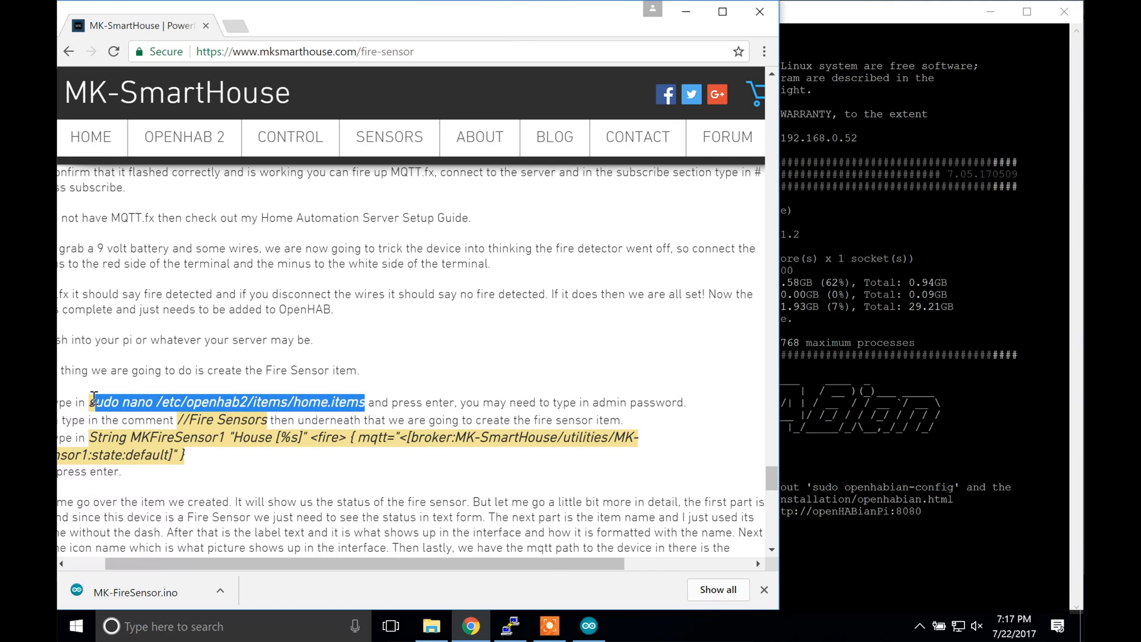
left_click(509, 626)
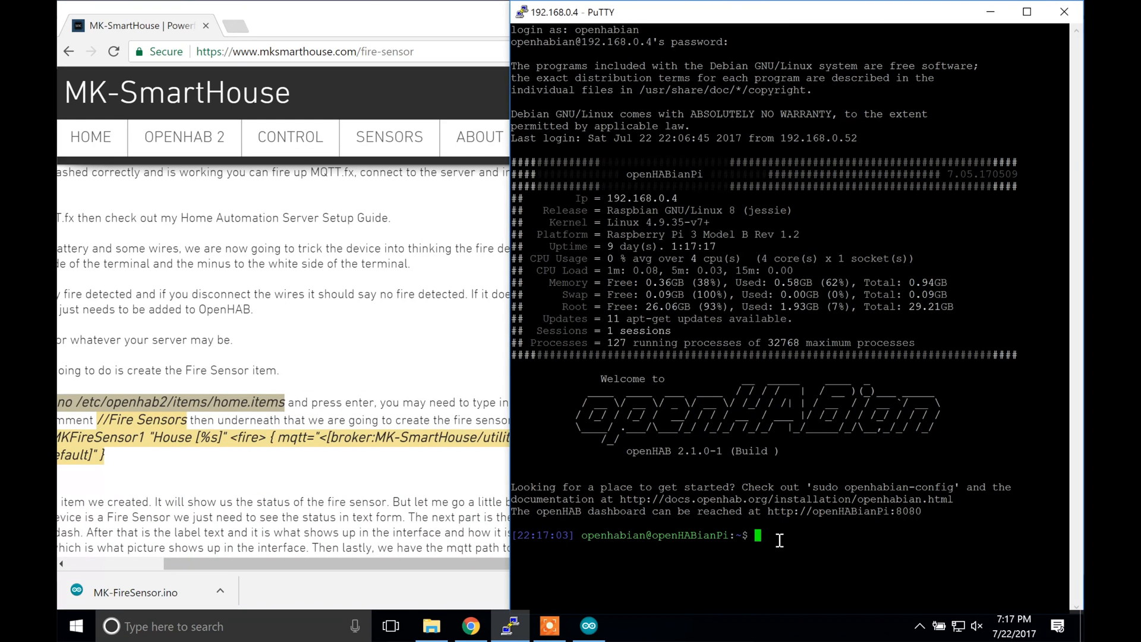
type("sudo nano /etc/openhab2/items/home.items")
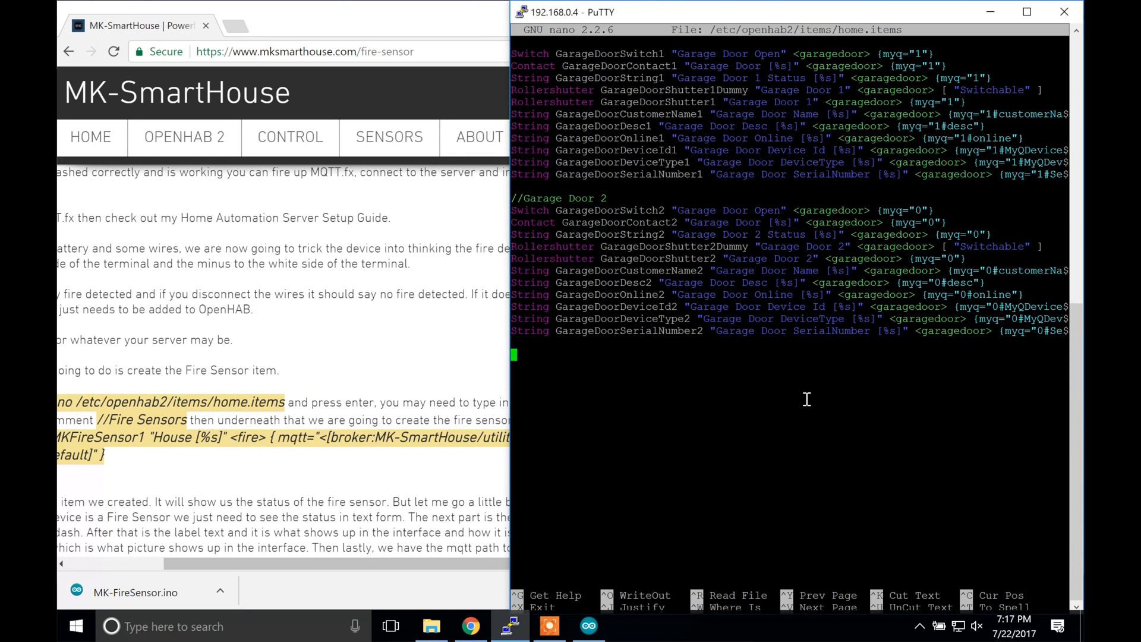
type("//Fire Sensors")
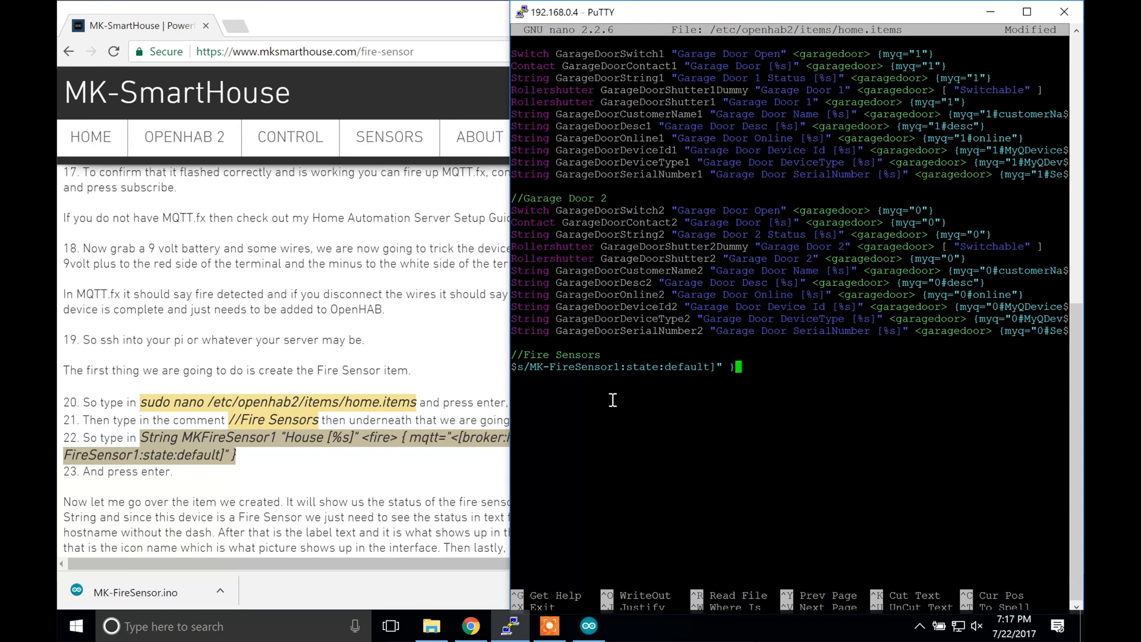
mouse_move(566, 393)
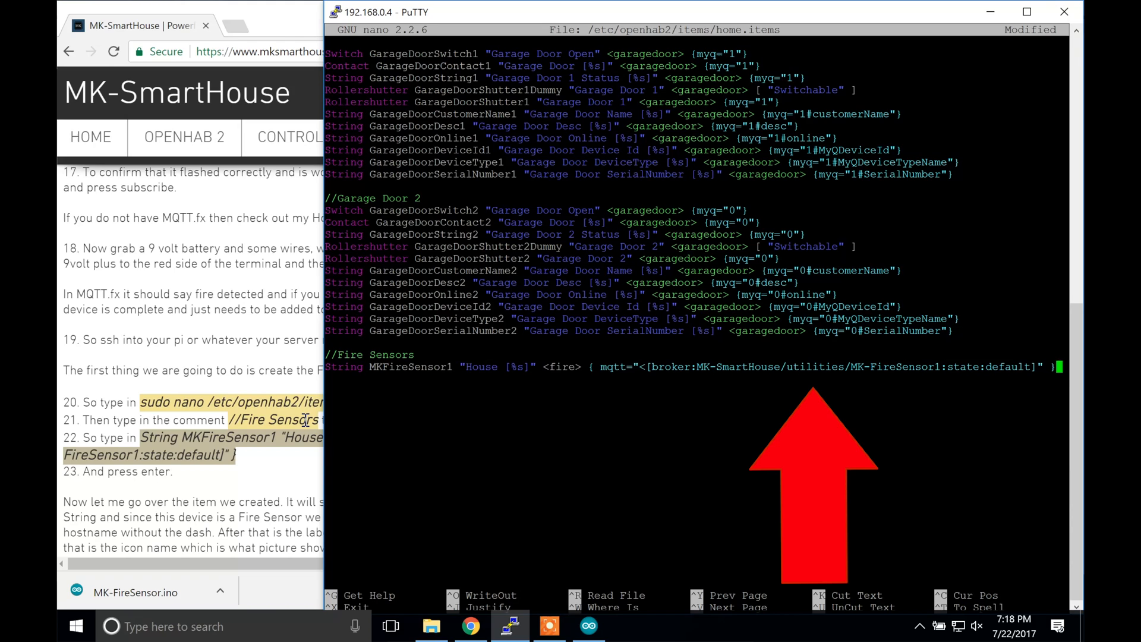
key("enter")
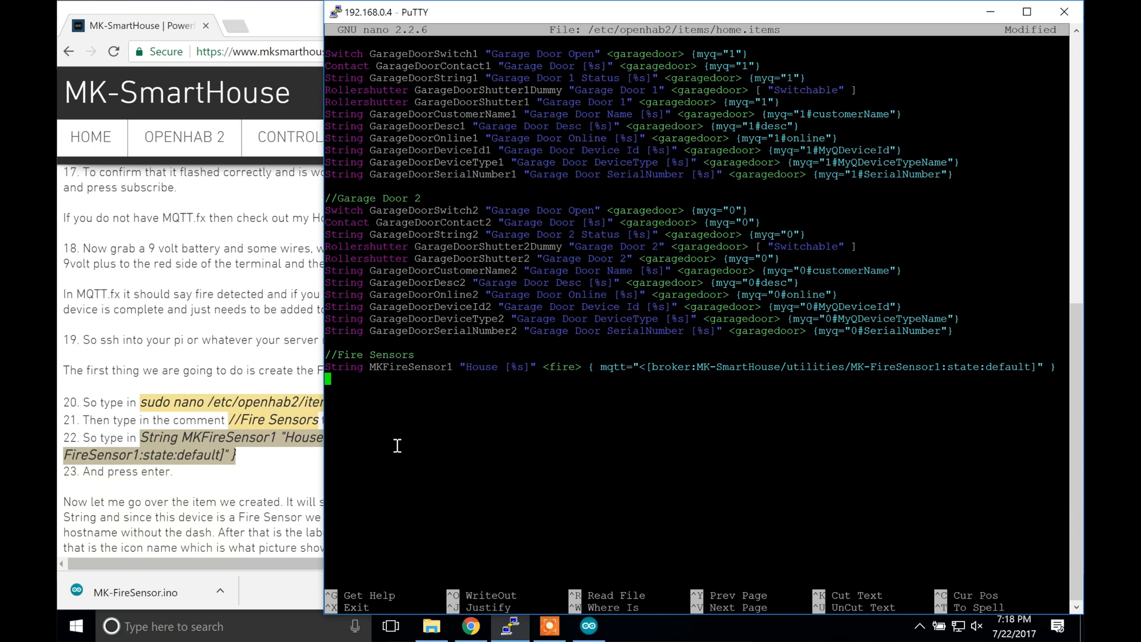
key("ctrl+o")
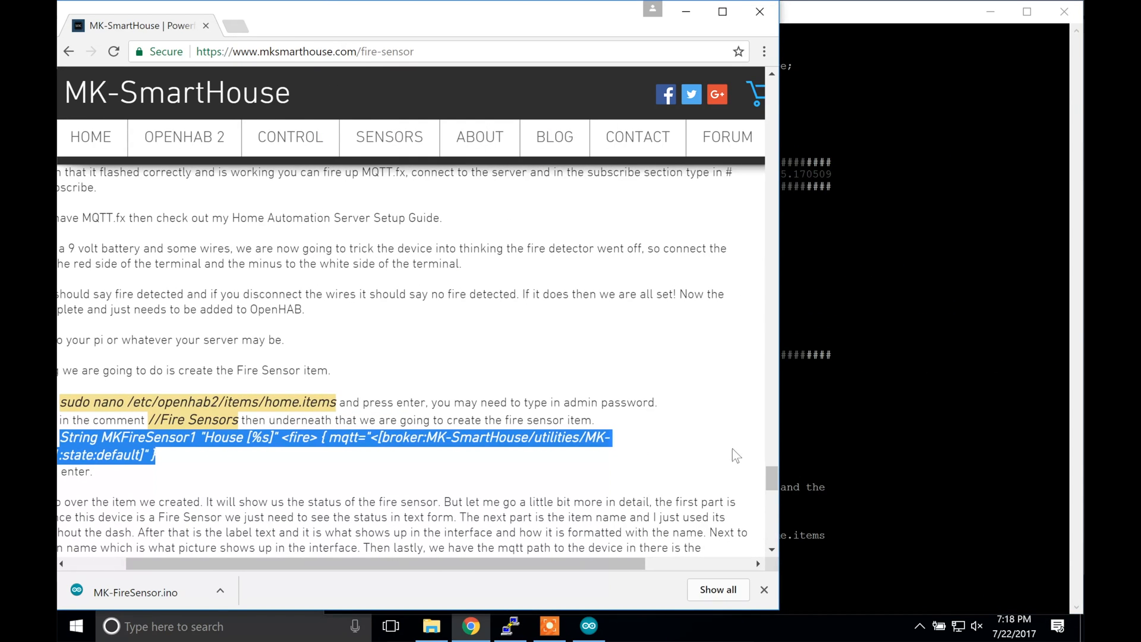
Step: Append a Fire Detectors frame with Text item=MKFireSensor1 to home.sitemap and save
scroll("down", 3)
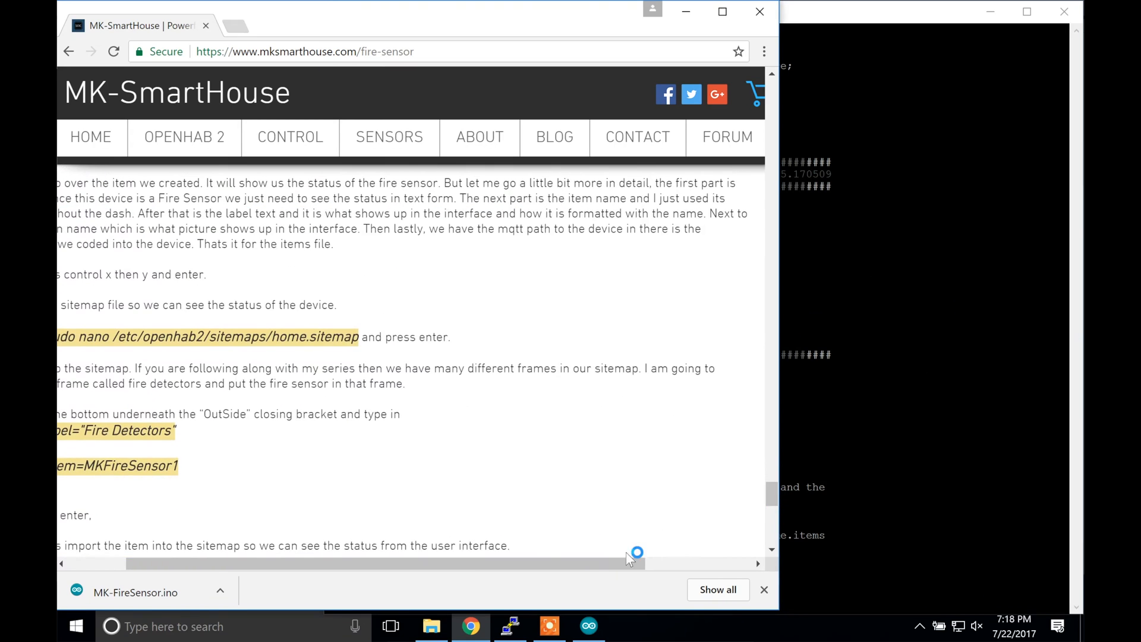
scroll("left", 3)
type("sudo nano /etc/openhab2/sitemaps/home.sitemap")
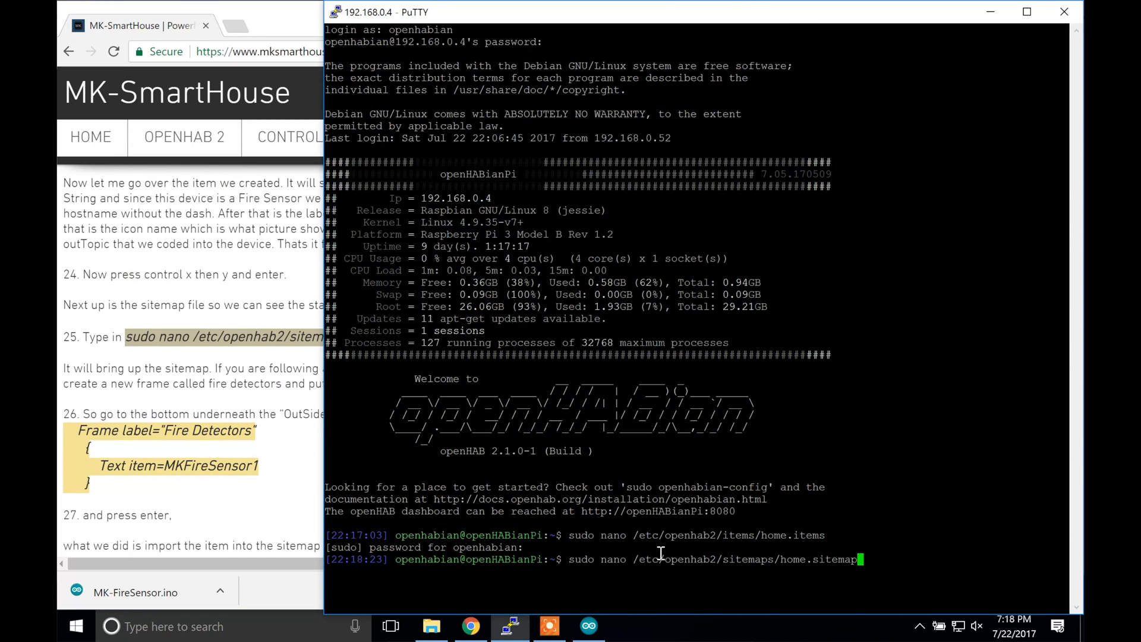
key("Return")
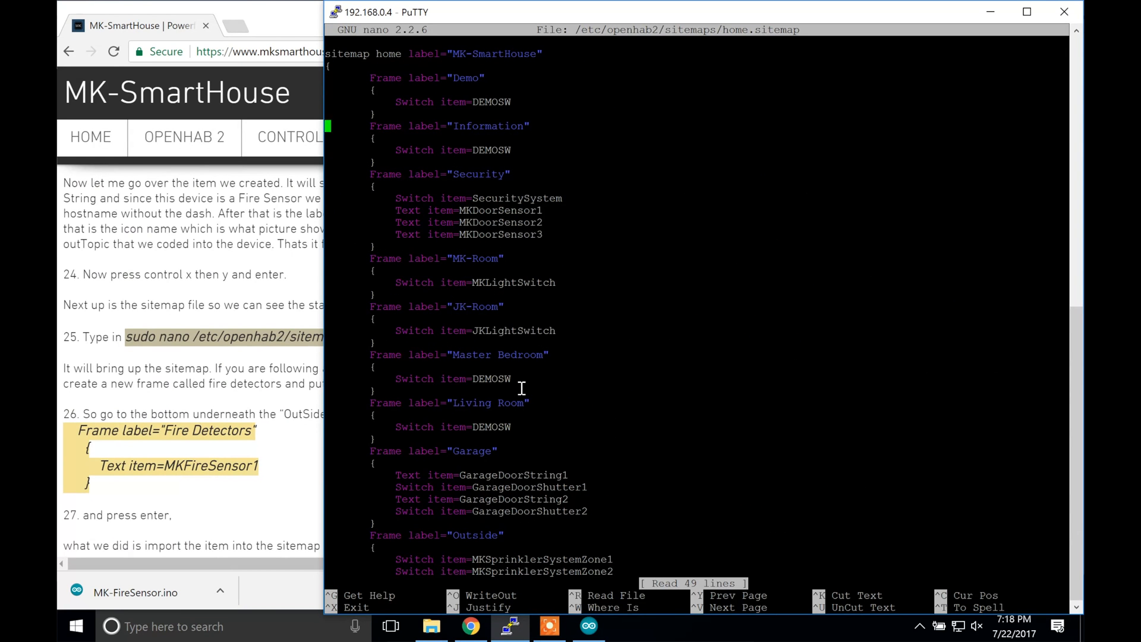
scroll("down", 3)
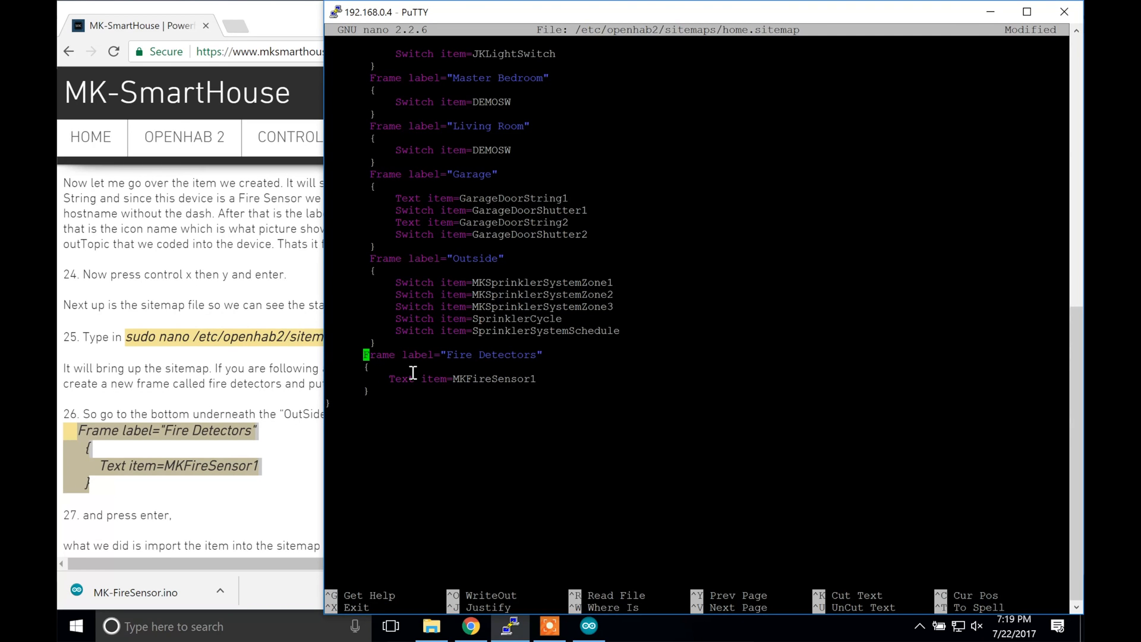
key("ctrl+x")
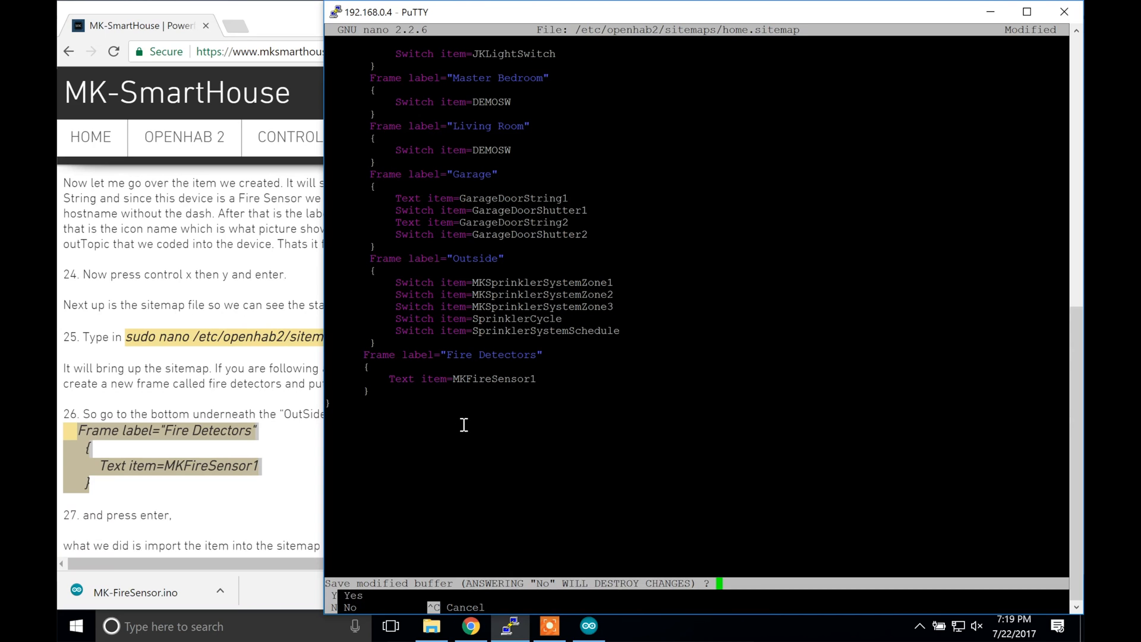
key("y")
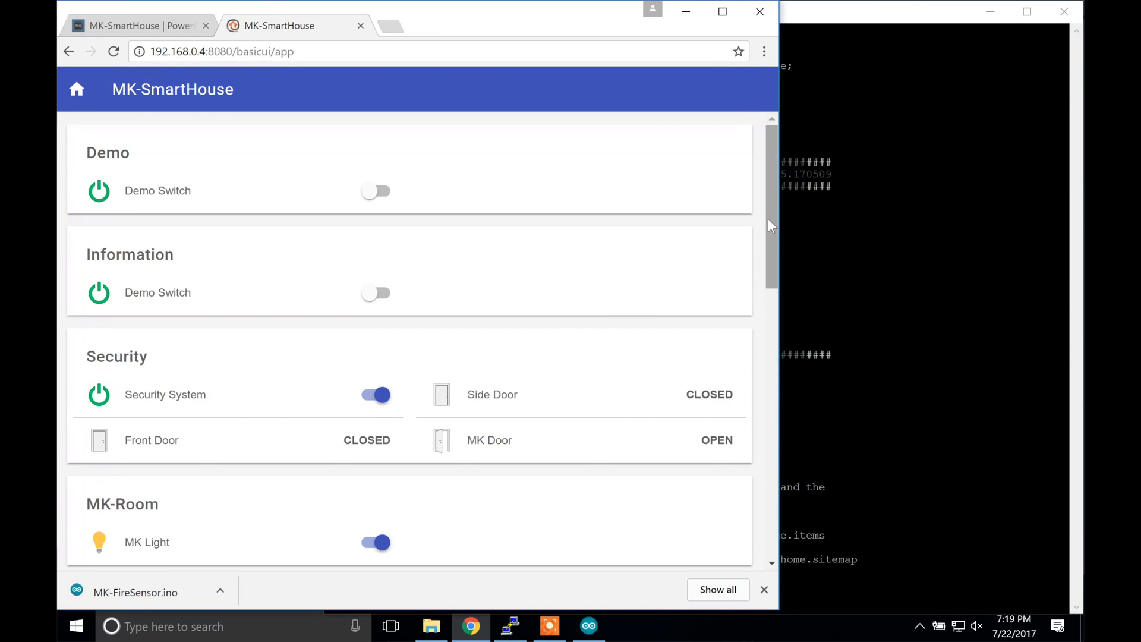
Step: Scroll Basic UI to the Fire Detectors frame showing the House entry
scroll("down", 3)
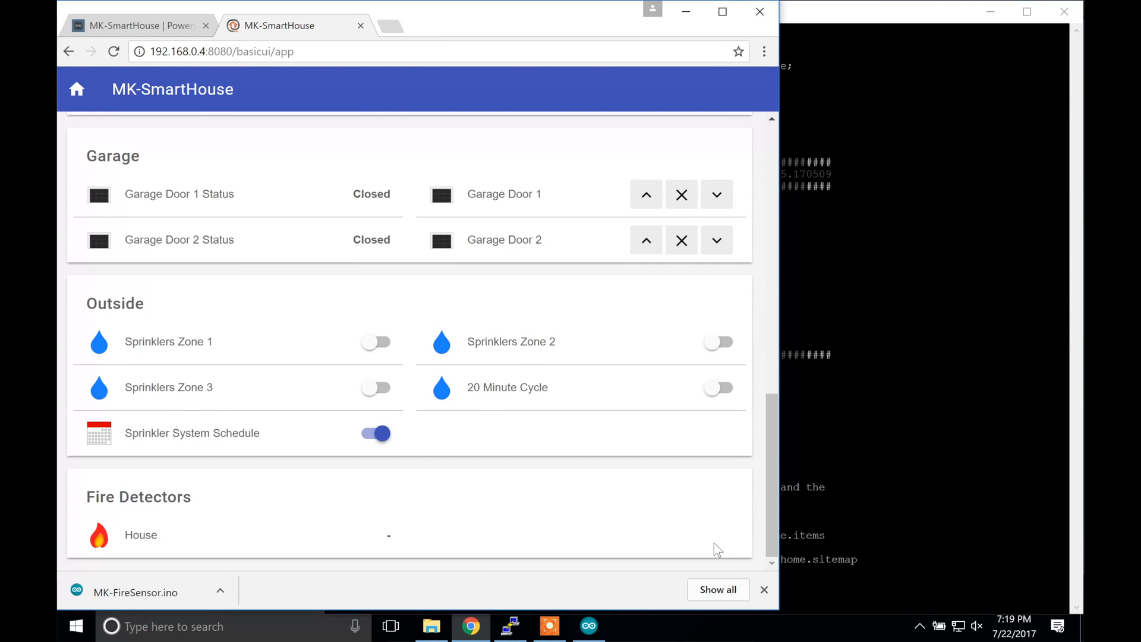
scroll("up", 3)
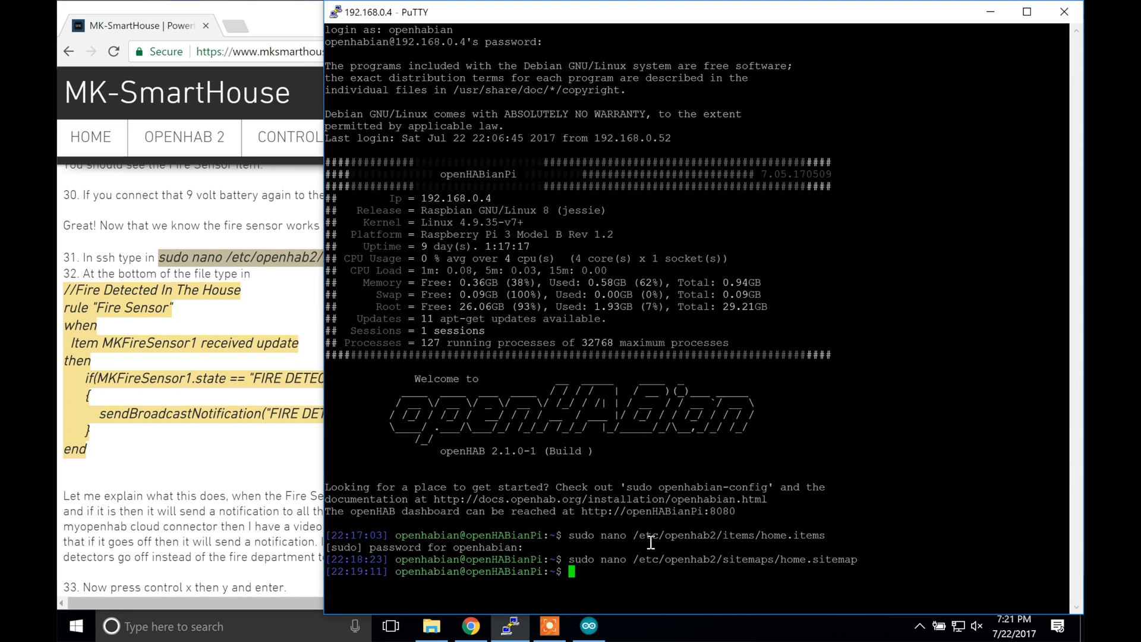
Step: Add the Fire Sensor rule alerting on 'FIRE DETECTED!' to home.rules and save it
type("sudo nano /etc/openhab2/rules/home.rules")
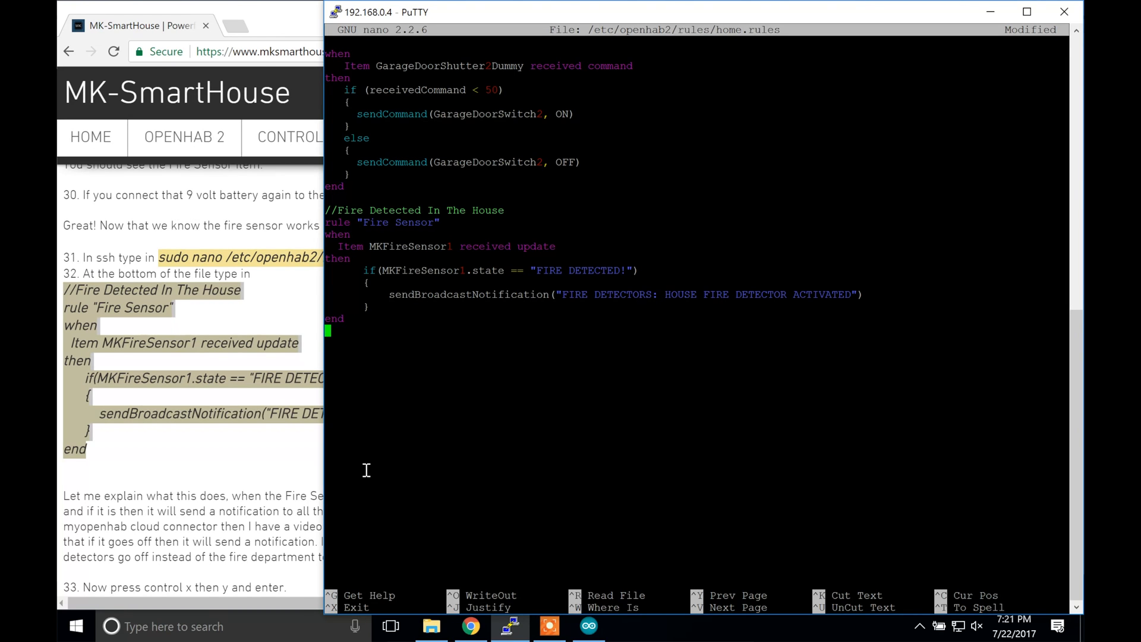
key("ctrl+x")
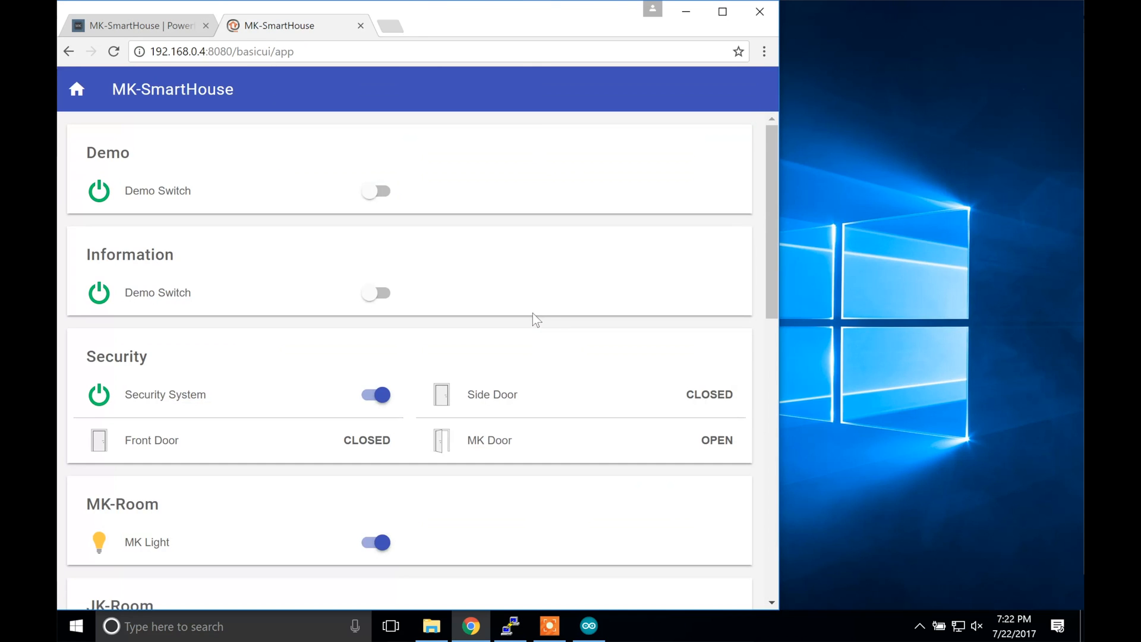
scroll("down", 3)
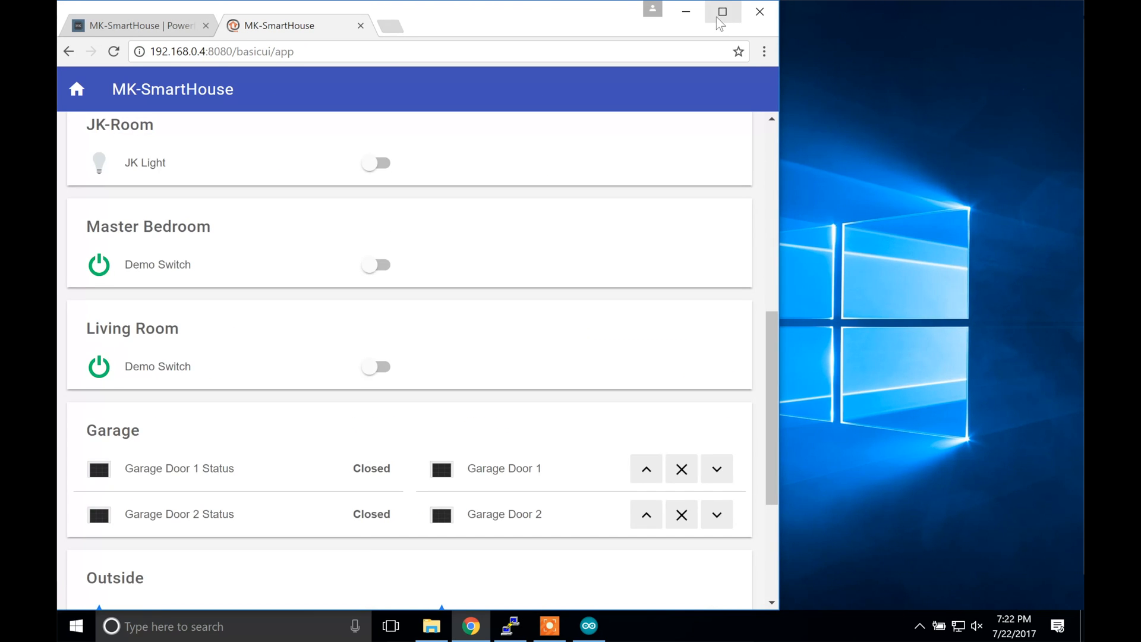